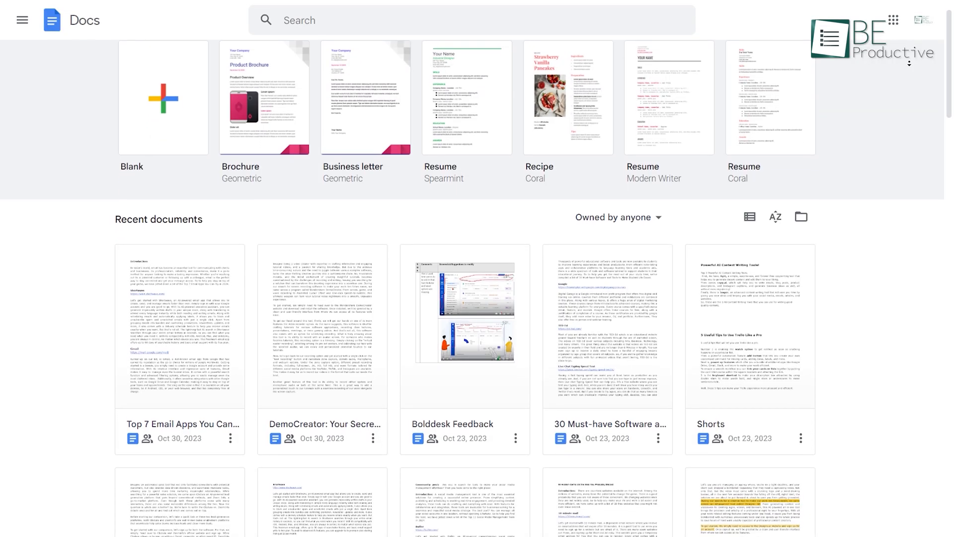
Create a blank Google Docs document for the three paragraphs about gadgets.
click(163, 98)
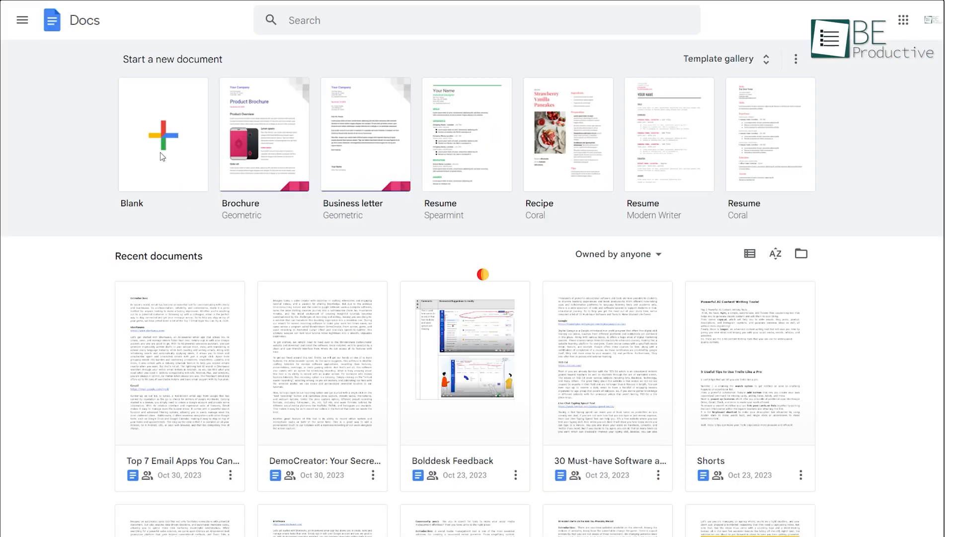
click(162, 135)
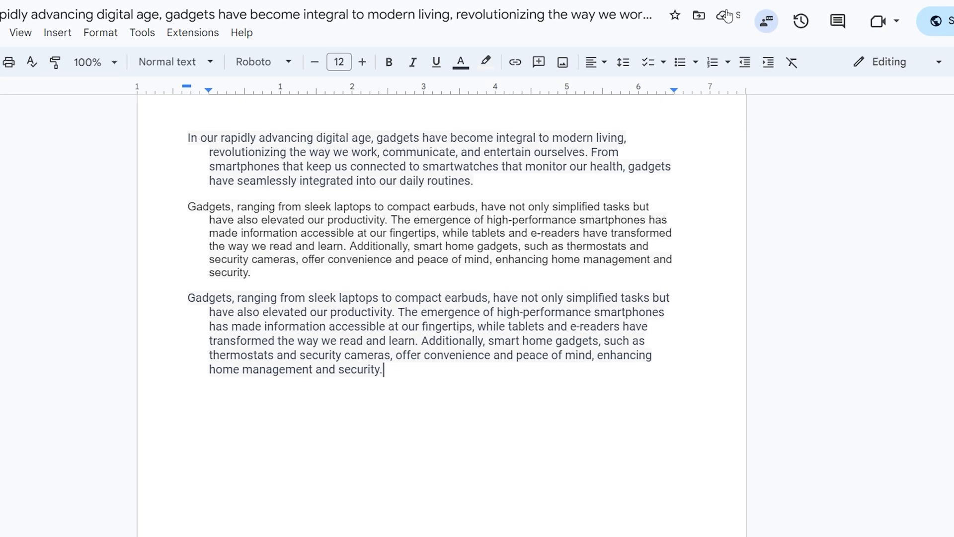
Review Share, Download formats and Extensions add-ons, then switch from Editing to Suggesting mode.
click(45, 28)
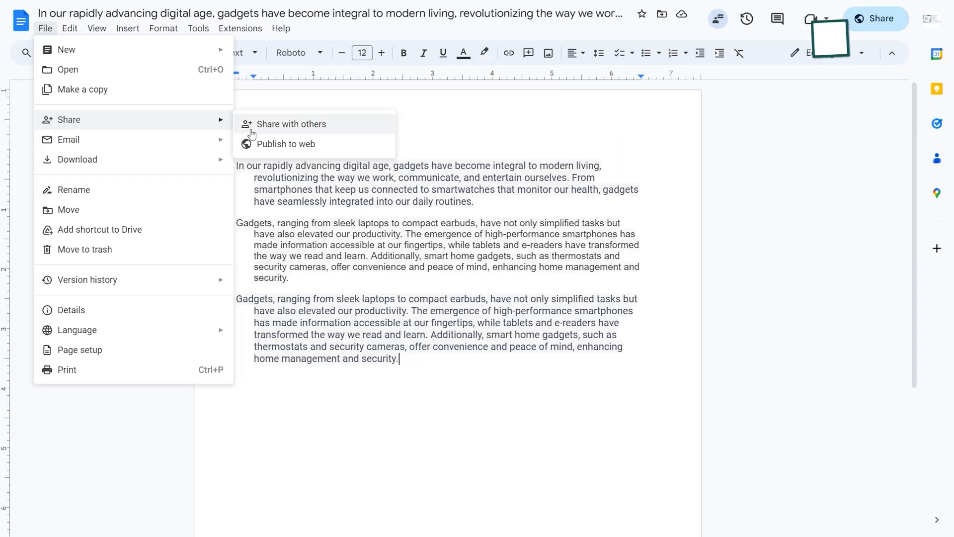
mouse_move(274, 148)
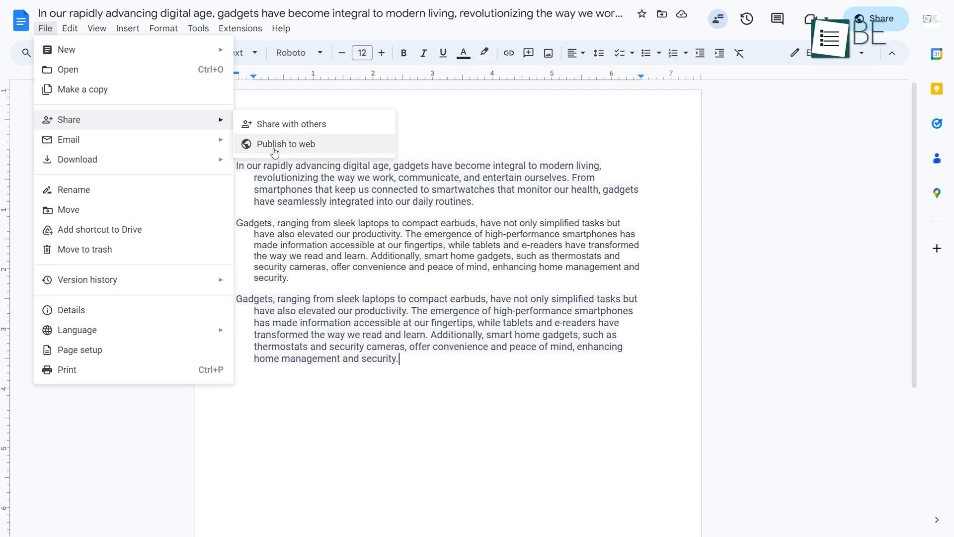
click(79, 159)
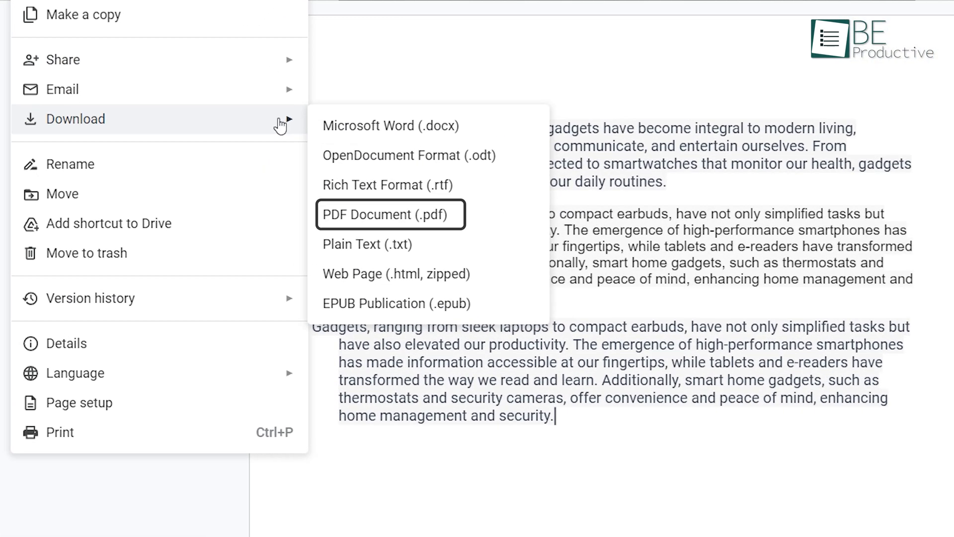
mouse_move(388, 185)
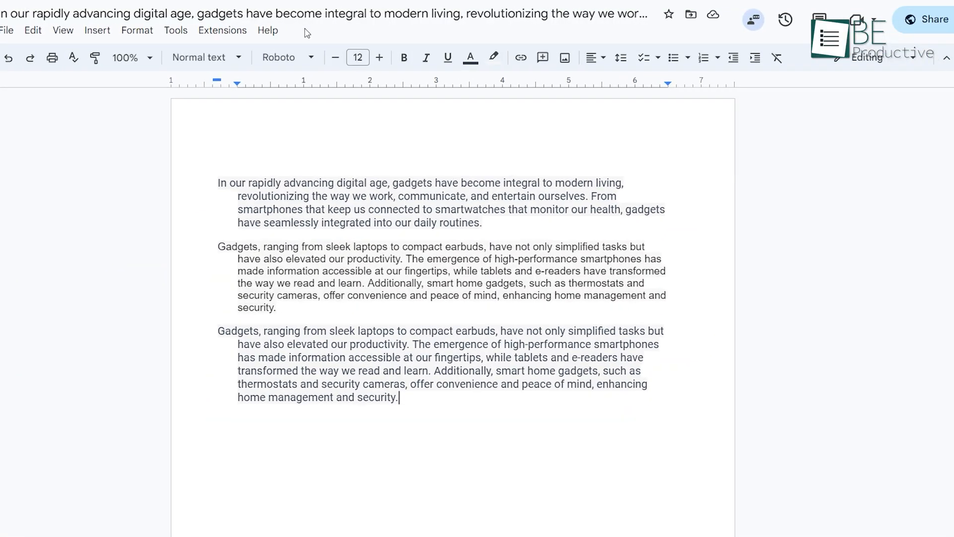
click(222, 30)
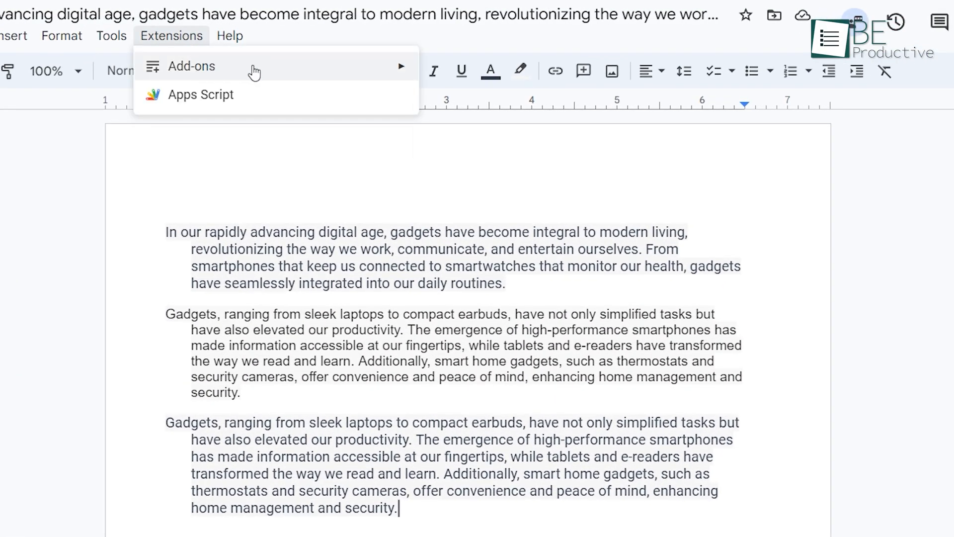
click(895, 23)
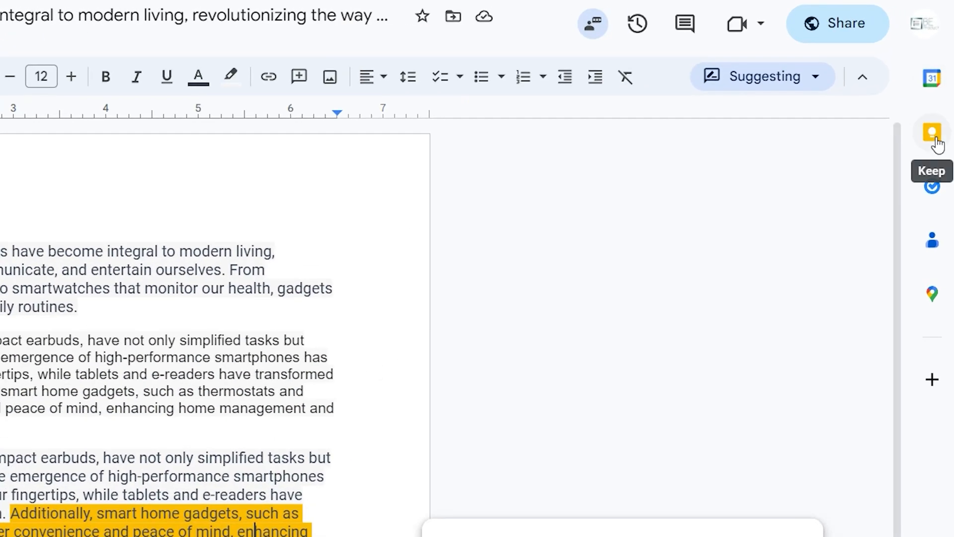
mouse_move(930, 294)
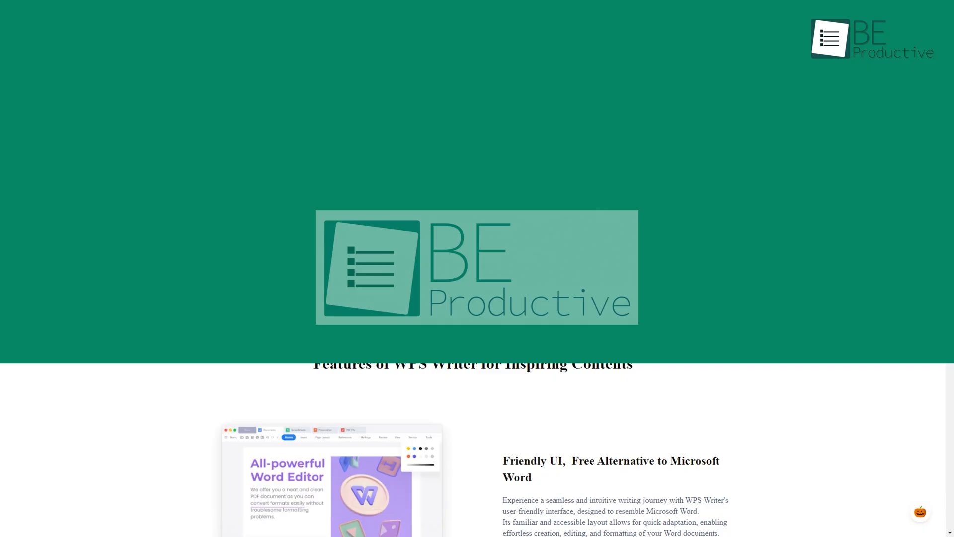
Show WPS Office's Create New Docs screen with its Education schedule templates.
scroll(up, 3)
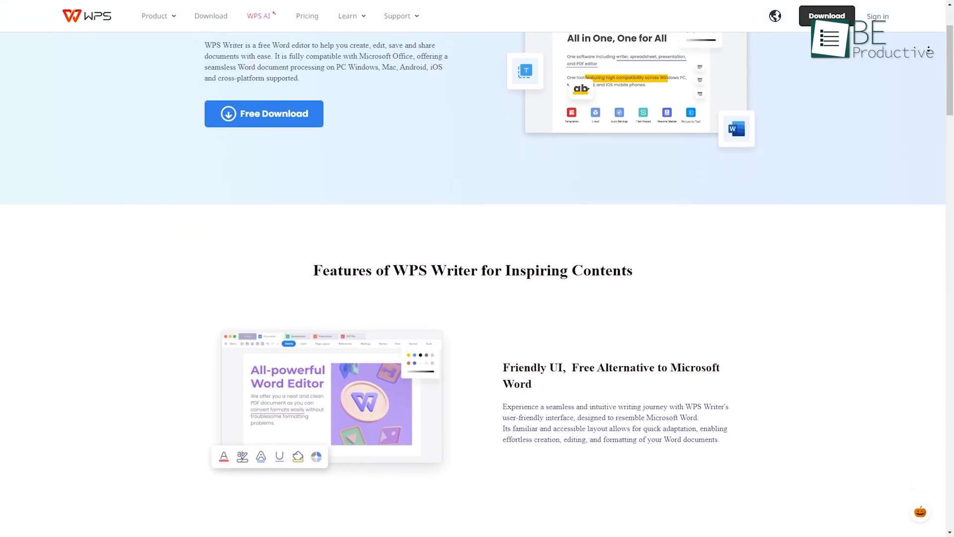
click(264, 113)
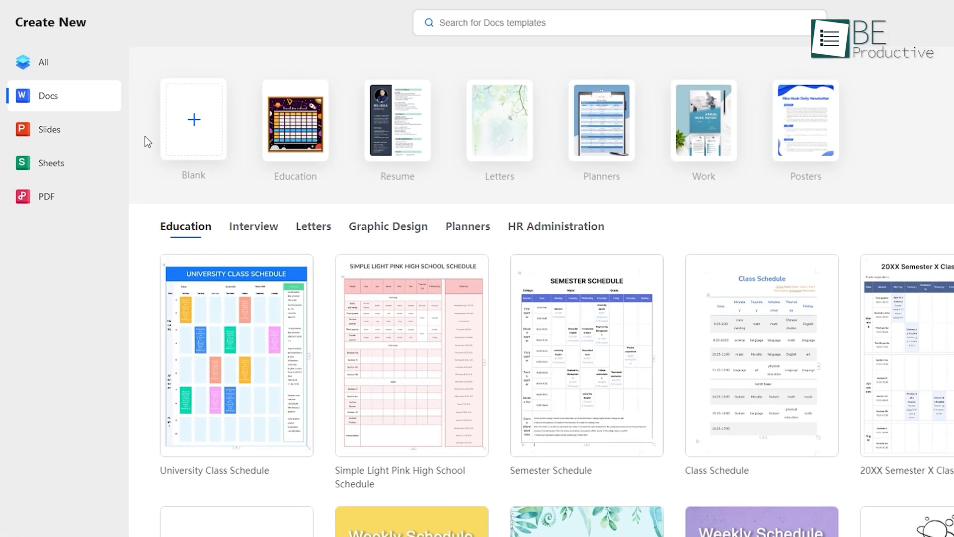
mouse_move(54, 129)
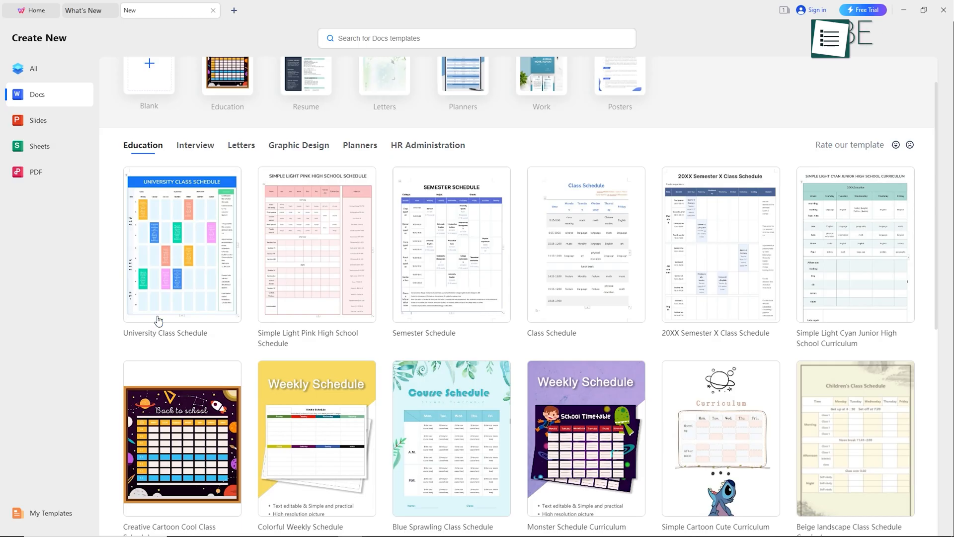
Open Document1, view the Insert tab, then start a new blank document.
click(149, 73)
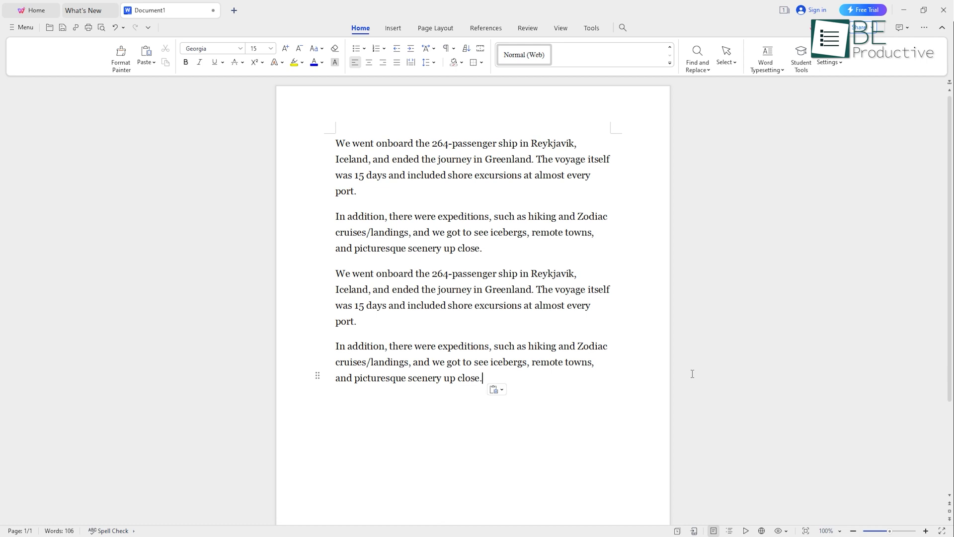
click(393, 27)
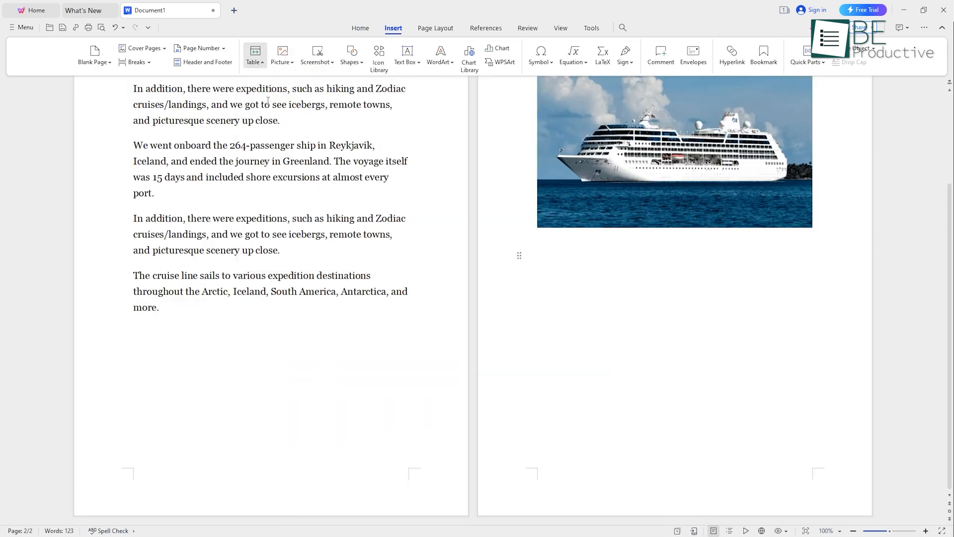
click(359, 28)
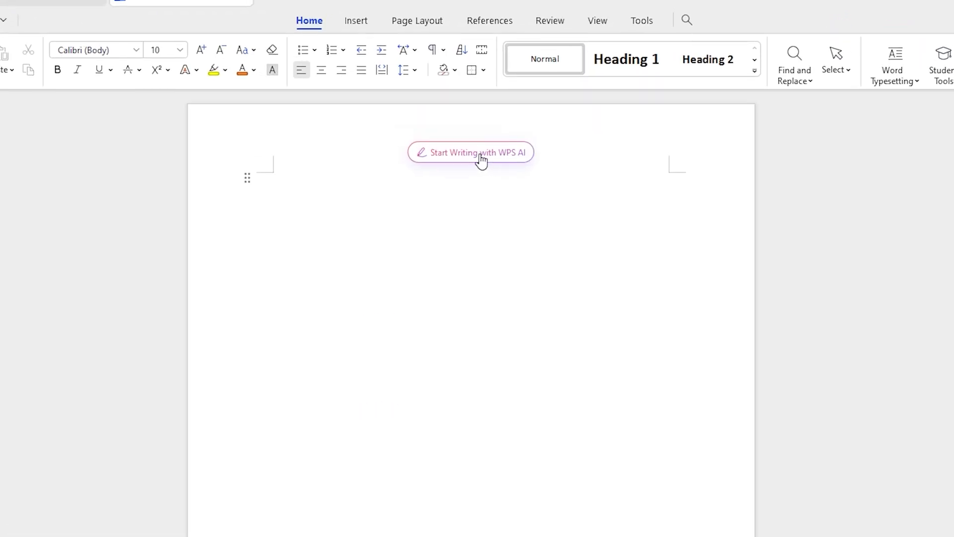
Ask WPS AI to 'Write an article about AI within 100 words'.
click(470, 152)
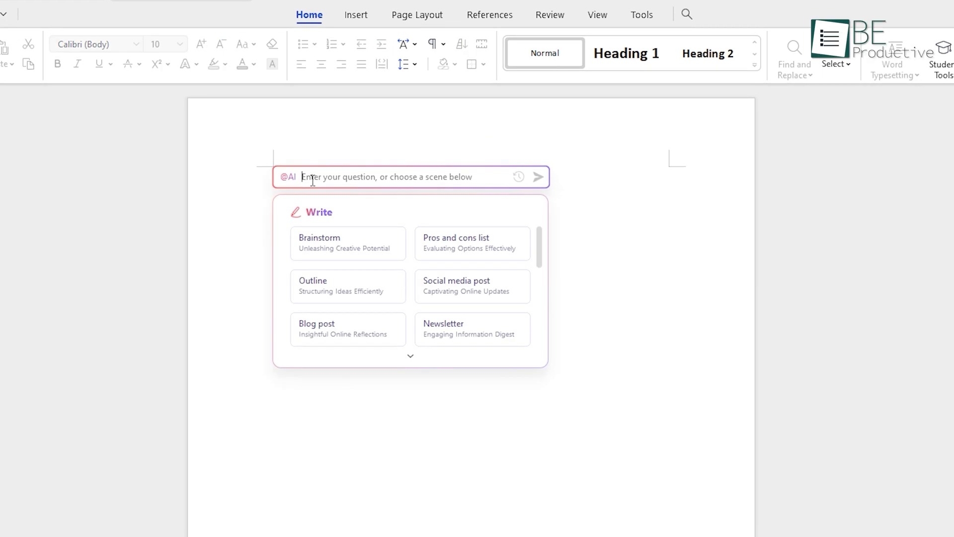
text(Write an article about AI within 100 words)
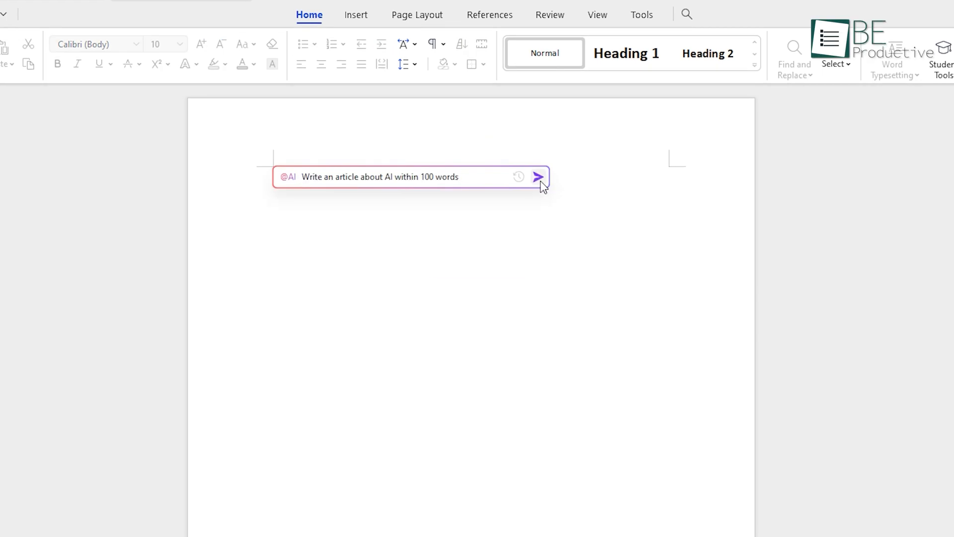
click(538, 177)
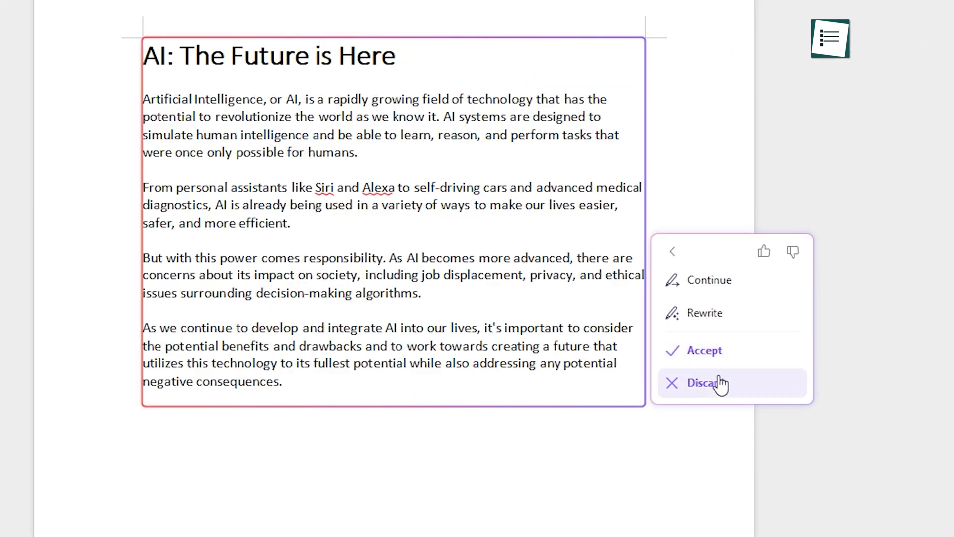
mouse_move(724, 319)
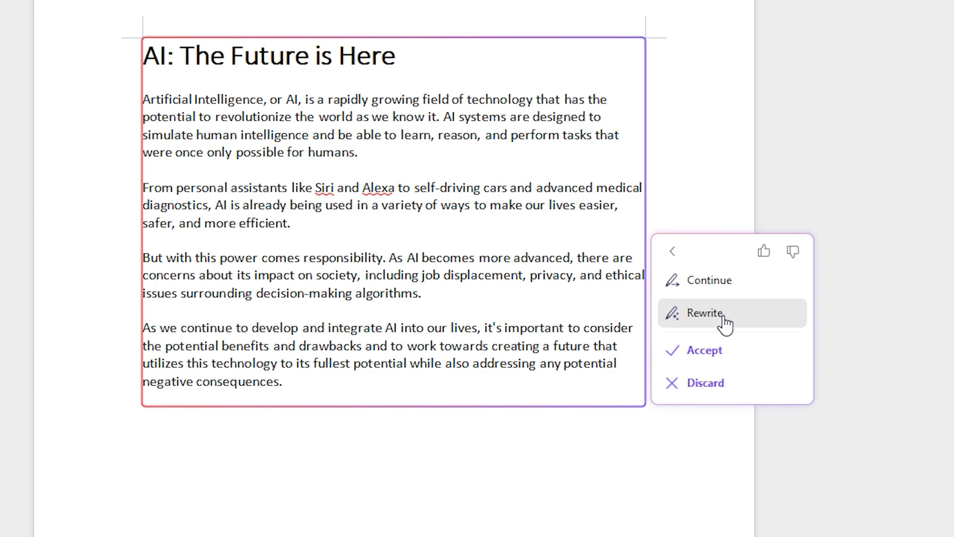
Try Rewrite, then submit an arithmetic question and a hello world HTML request.
click(704, 313)
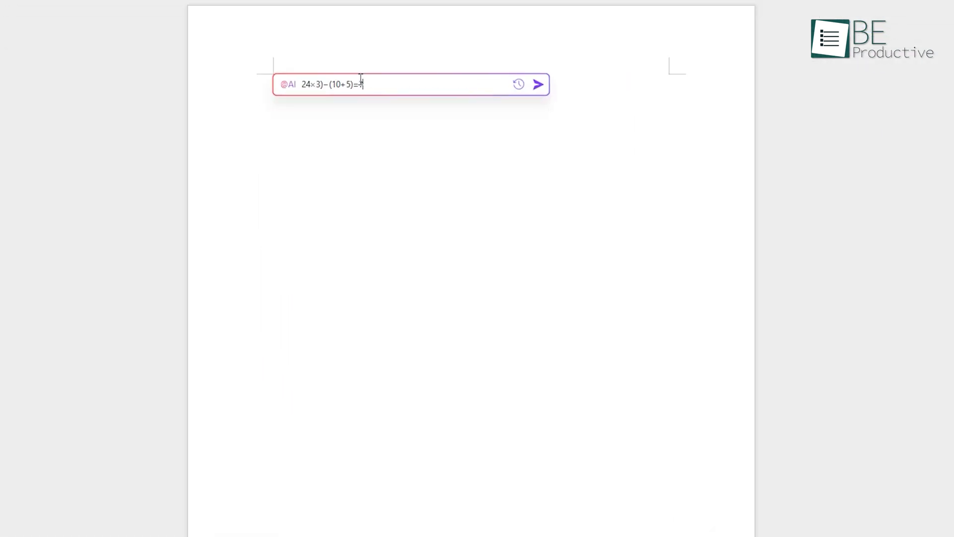
click(538, 84)
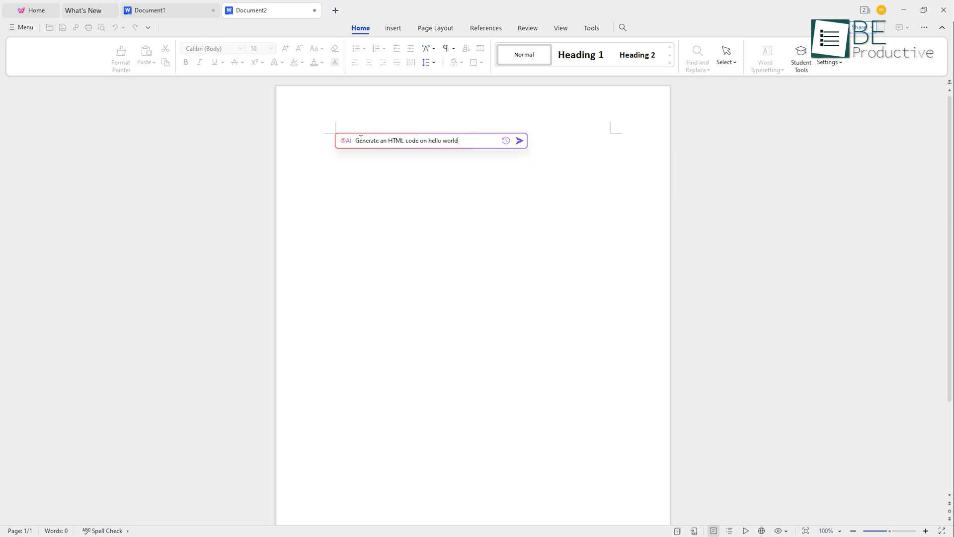
click(518, 140)
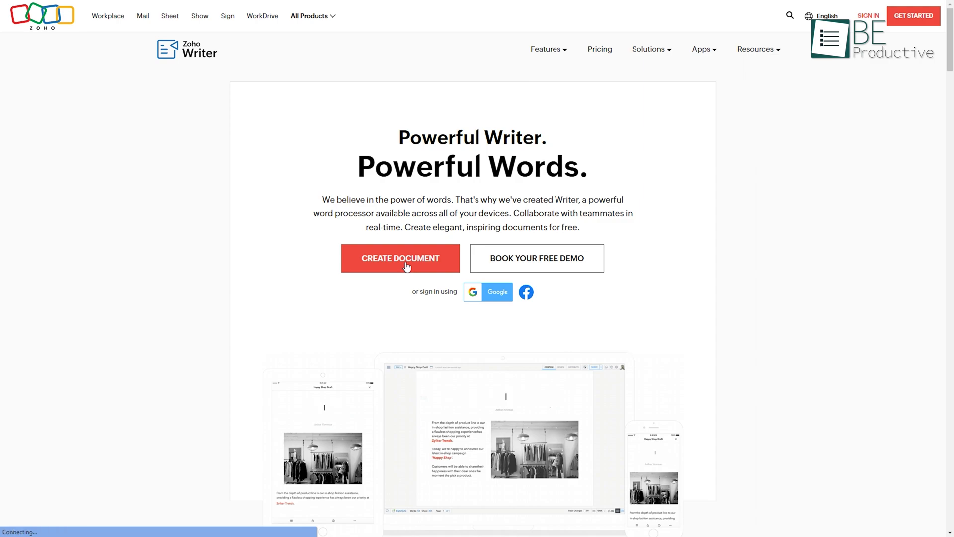
Create an Untitled Document from the Zoho Writer website.
click(399, 258)
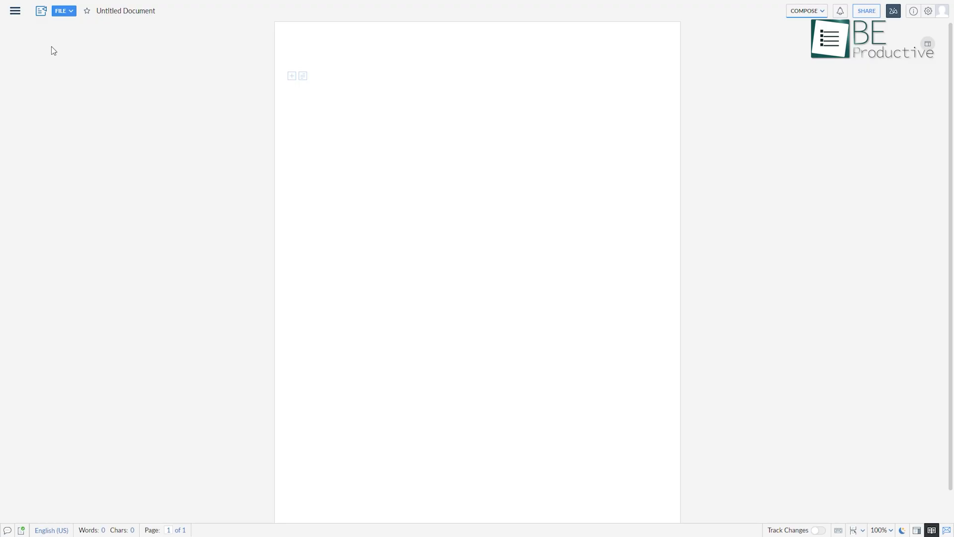
click(15, 10)
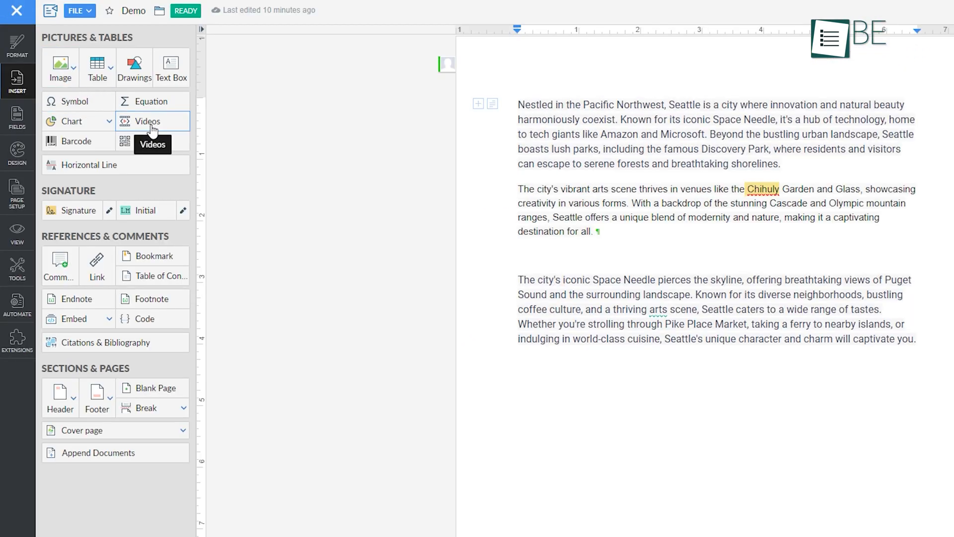
mouse_move(78, 210)
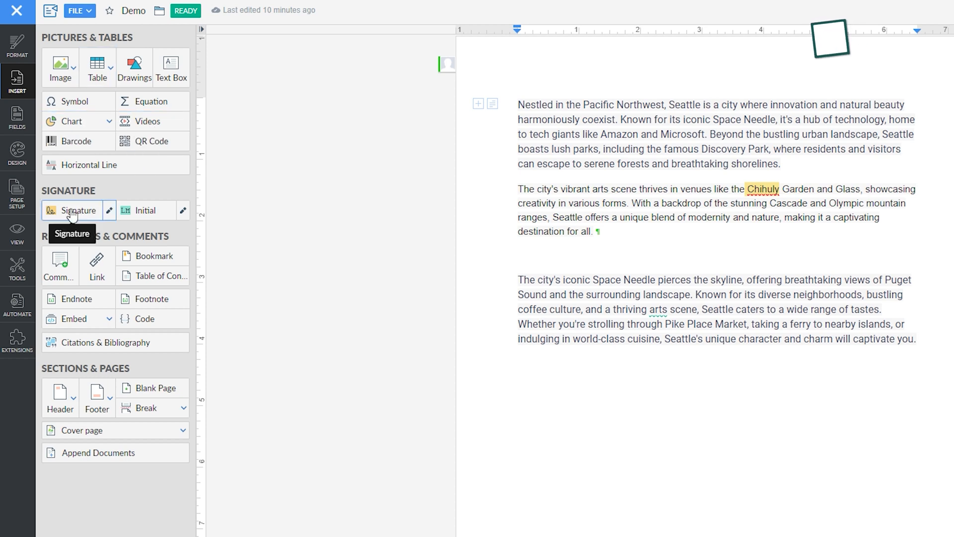
mouse_move(96, 268)
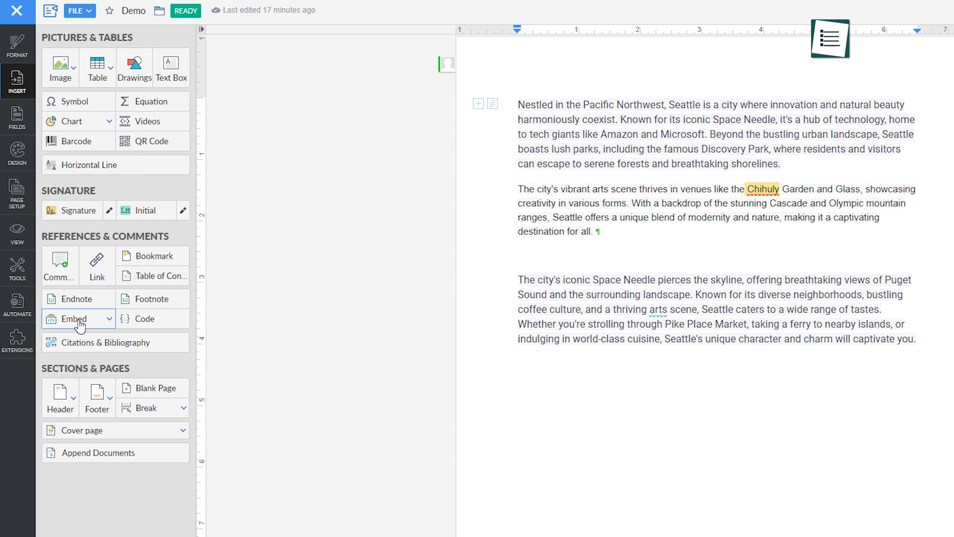
Browse the embed insert options and check the spelling suggestion on 'Chihuly'.
click(76, 11)
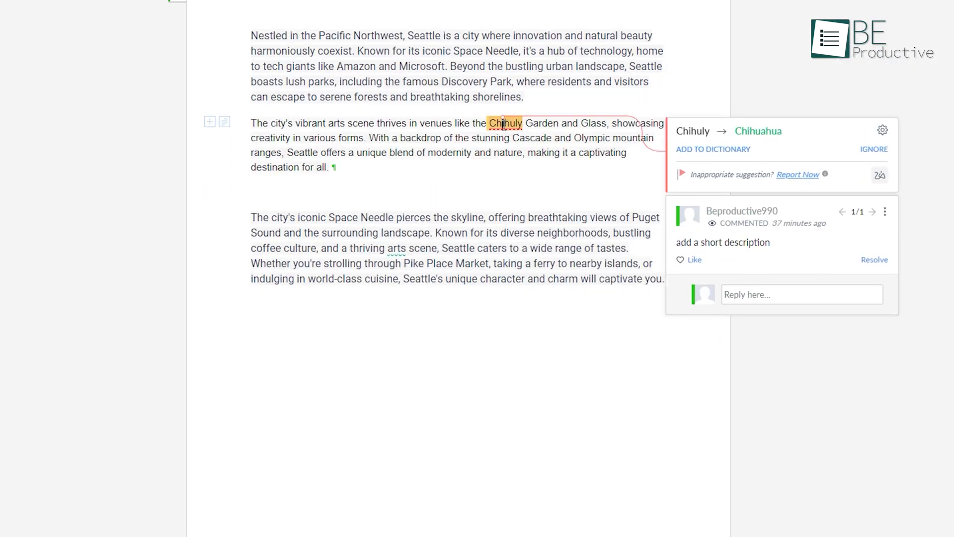
click(19, 325)
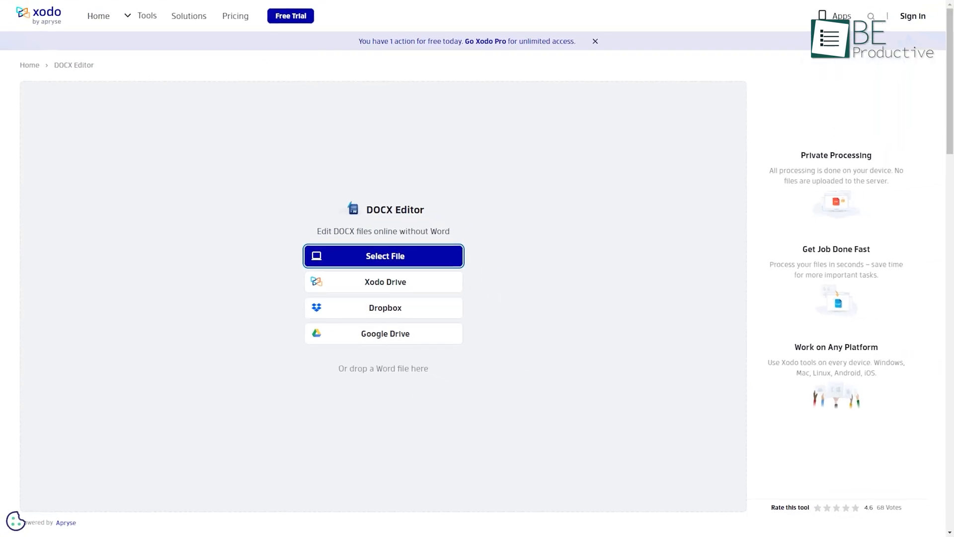
Select and open 'In the ever.docx' from Documents in Xodo's DOCX Editor.
click(383, 255)
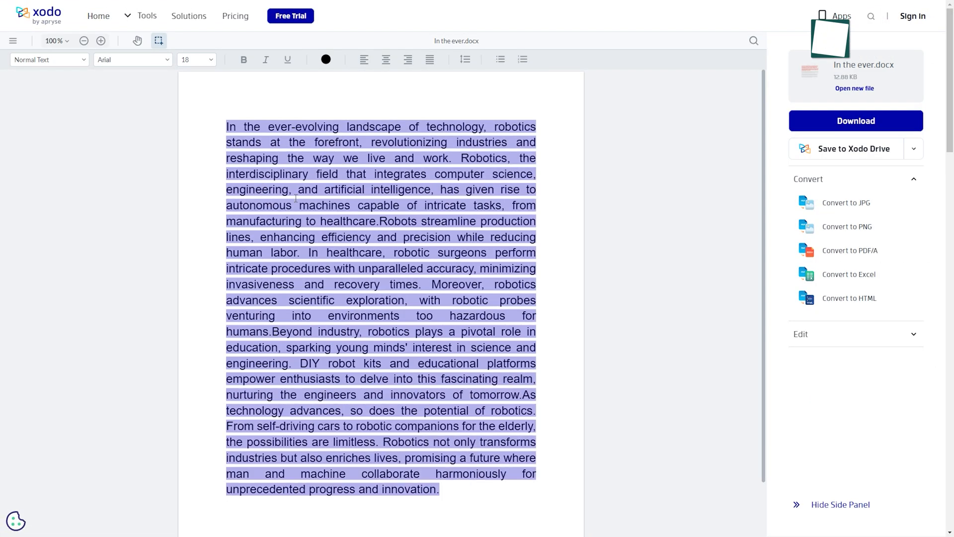
click(130, 60)
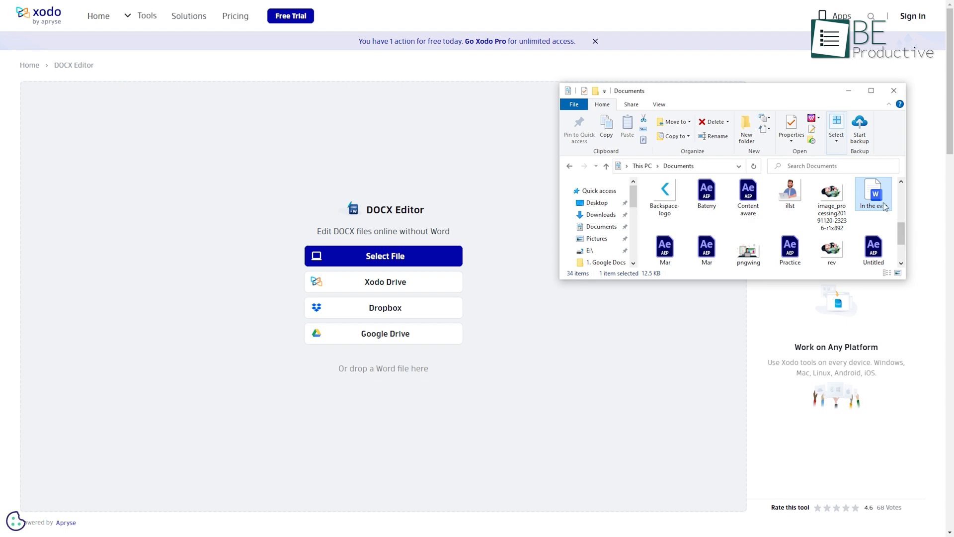
click(383, 255)
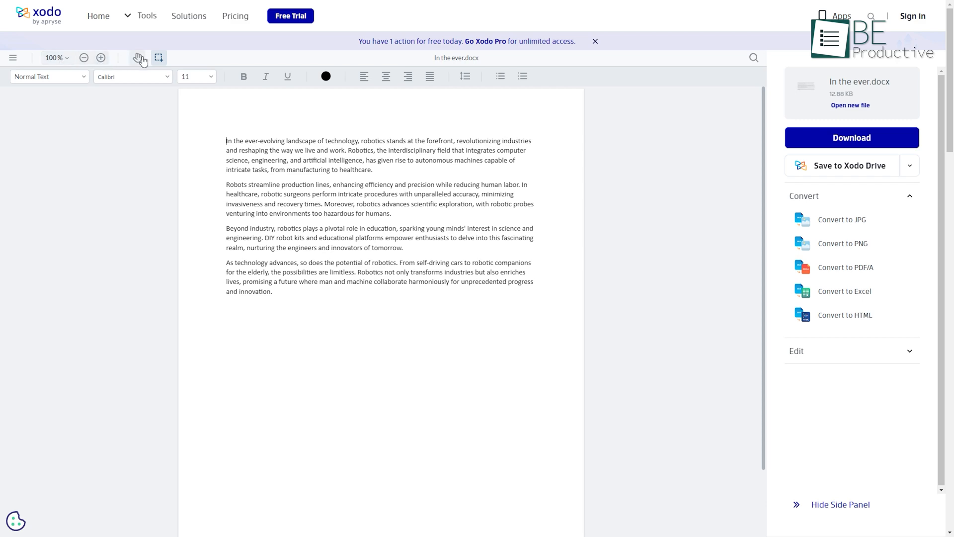
Format the first paragraph as red Arial Black size 15, then try PDF/A conversion.
key(ctrl+a)
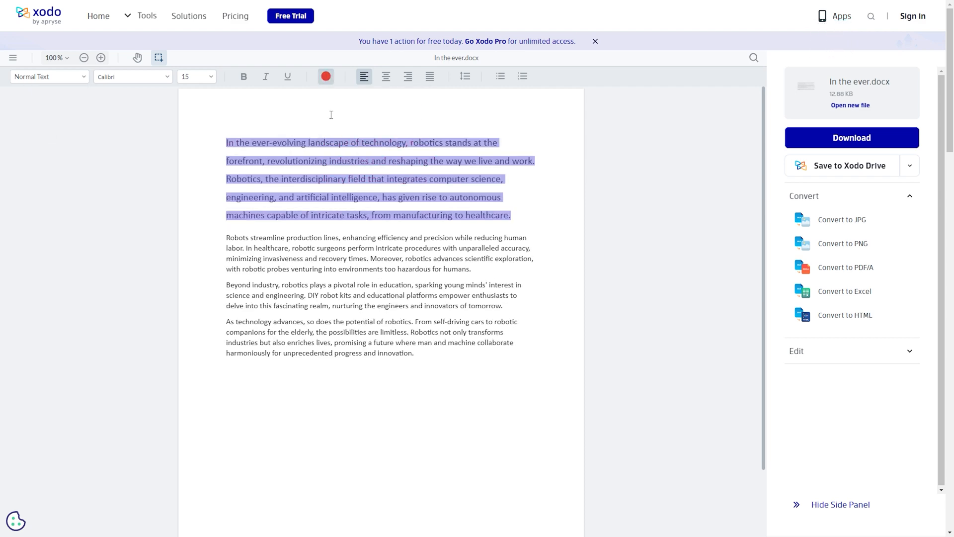
click(131, 76)
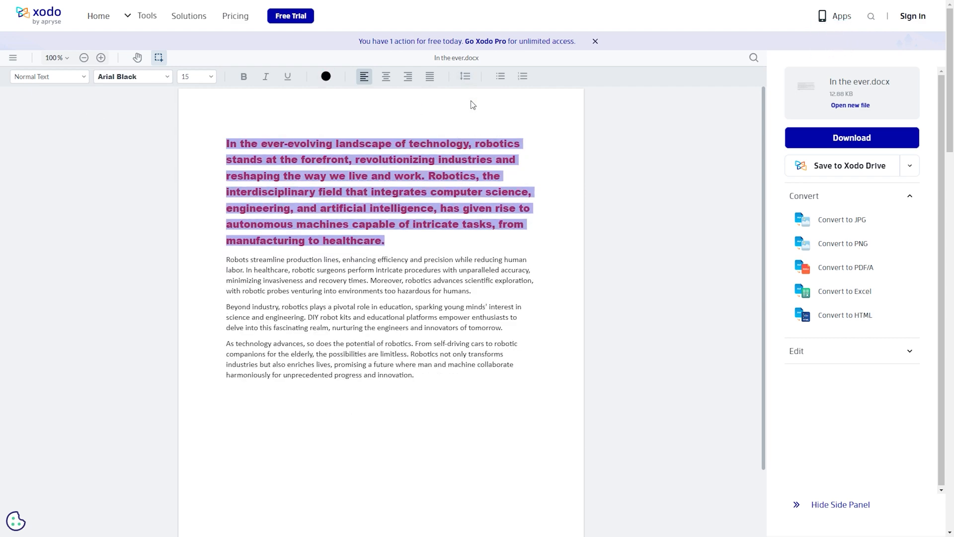
click(325, 76)
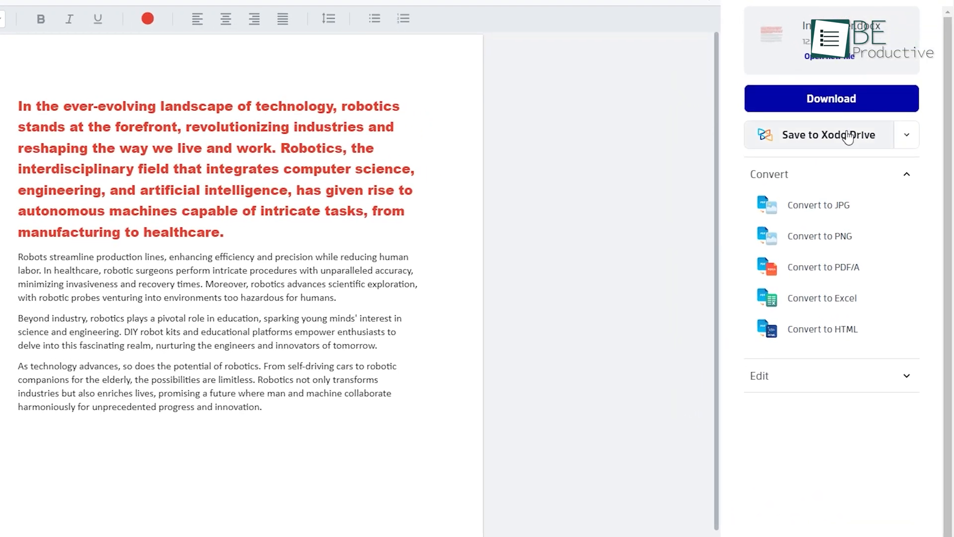
scroll(up, 3)
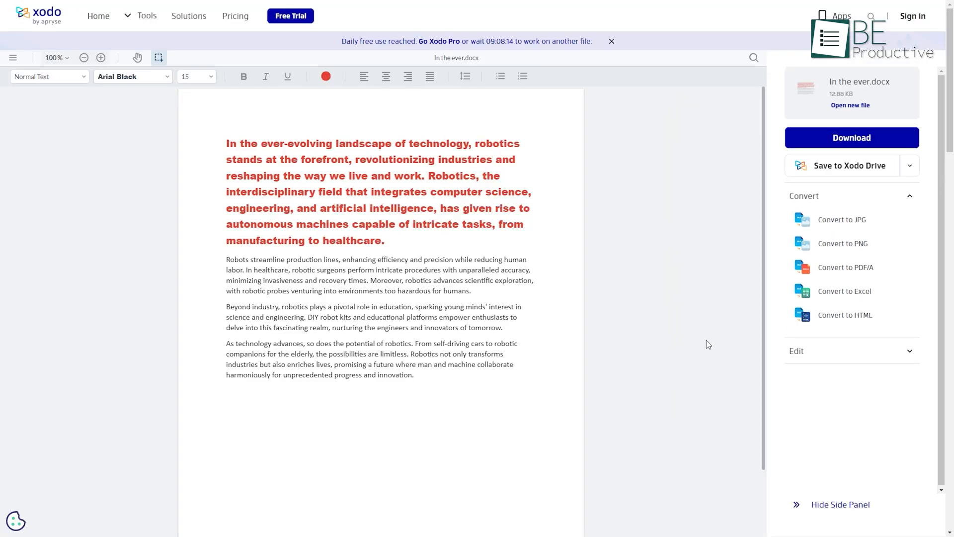
click(610, 41)
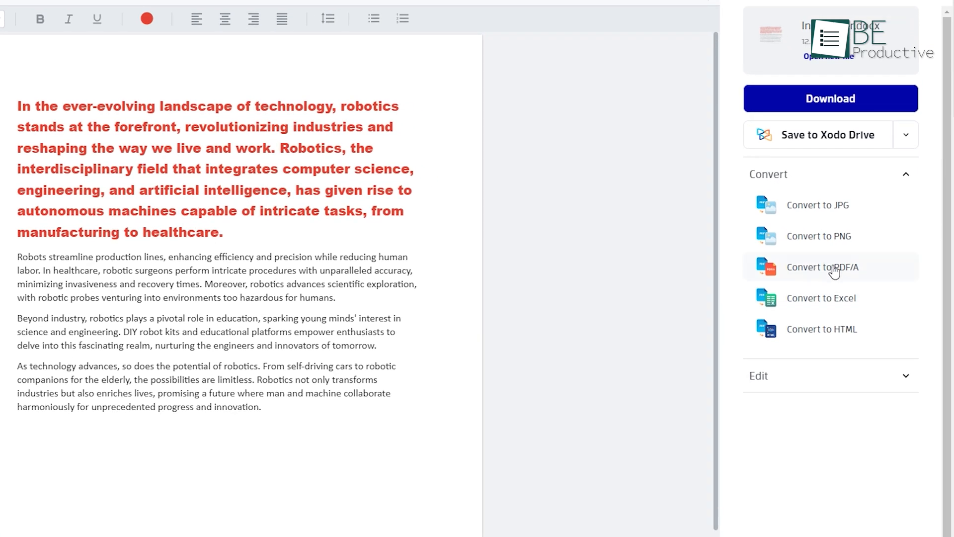
mouse_move(825, 213)
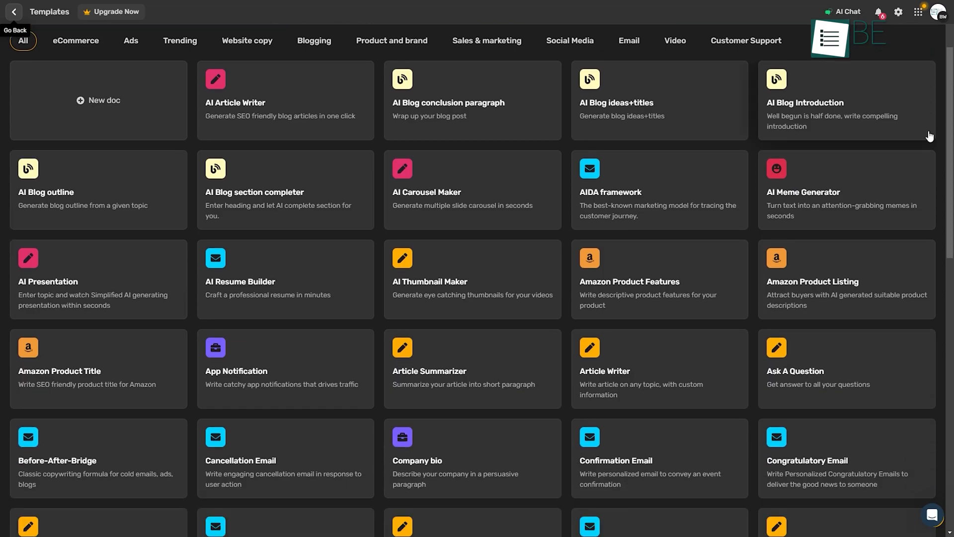
Sign up to Simplified with the existing Google account.
click(14, 11)
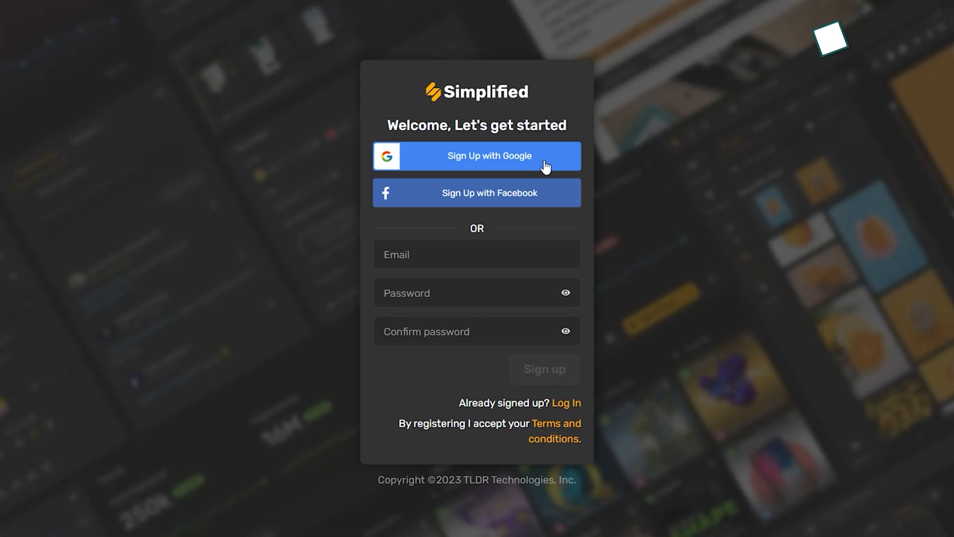
click(477, 155)
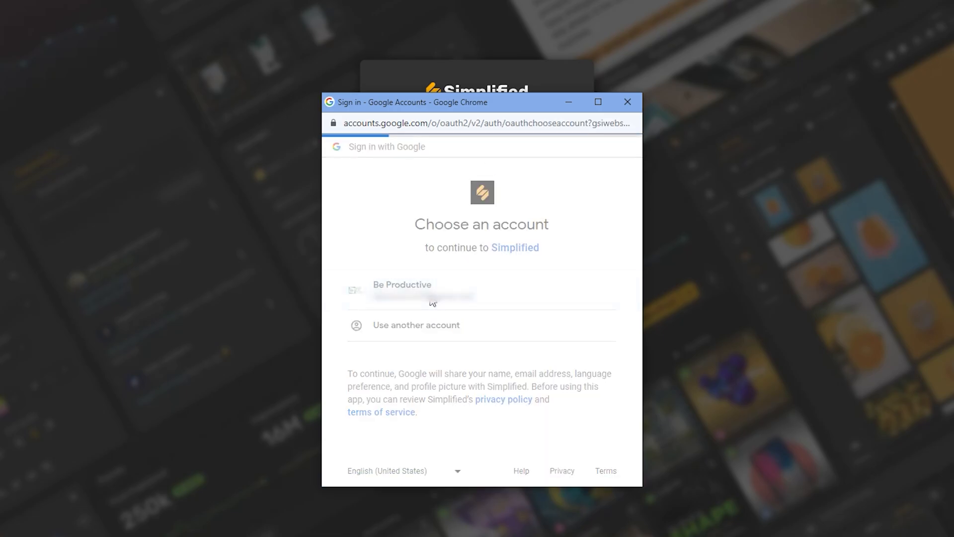
click(422, 290)
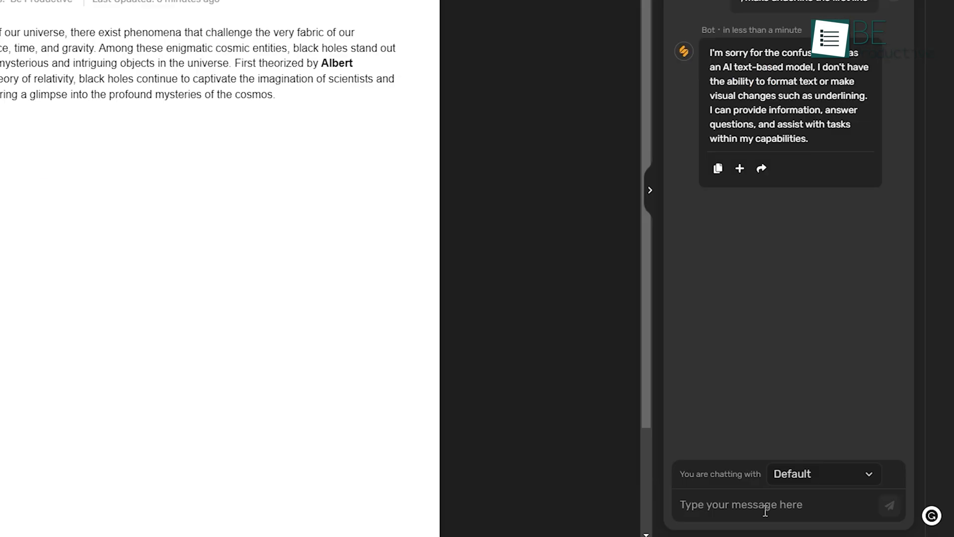
Reset the Simplified AI chat and load the 600-800 word blog prompt suggestion.
text(/who b)
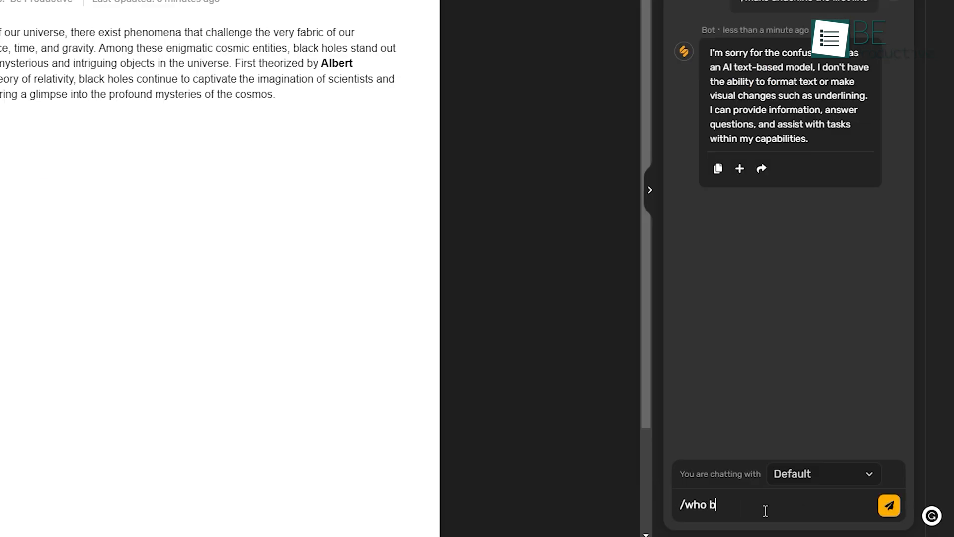
click(888, 504)
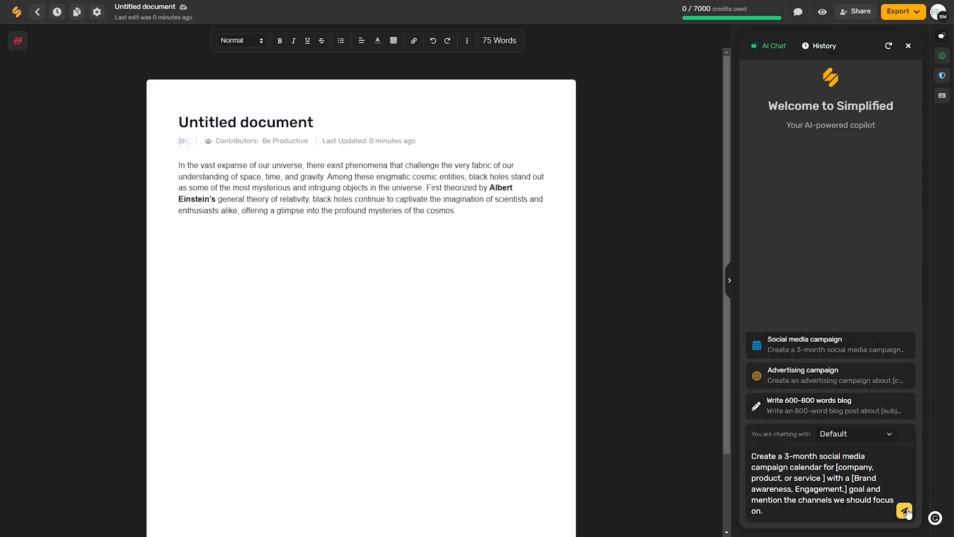
click(905, 511)
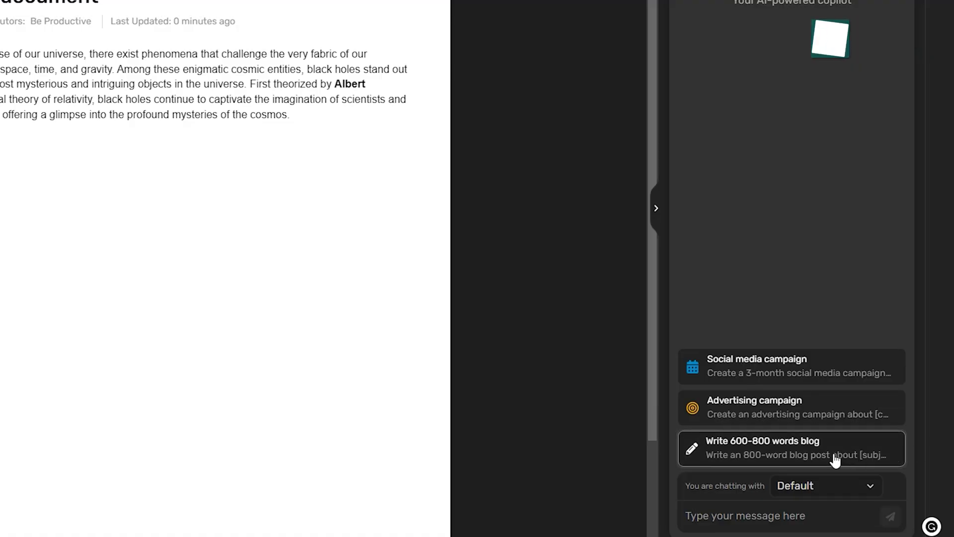
click(791, 448)
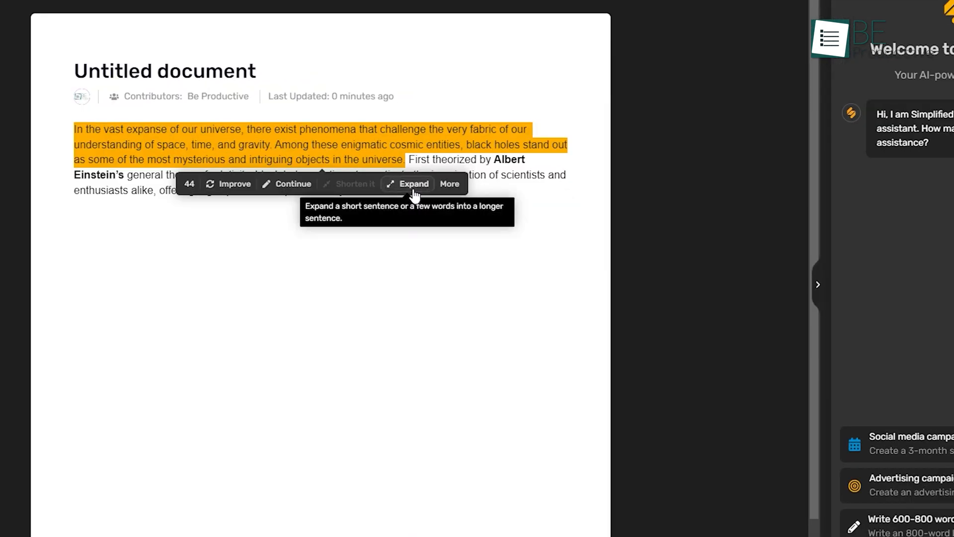
Expand the selected black holes opening sentences into longer text with AI.
click(414, 184)
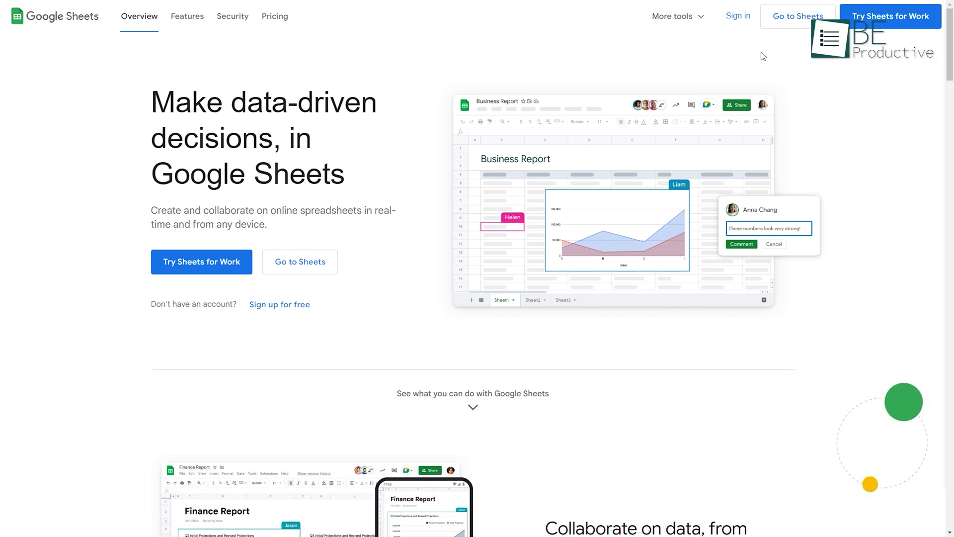
Browse the Sheets template gallery and start a new blank spreadsheet.
click(737, 16)
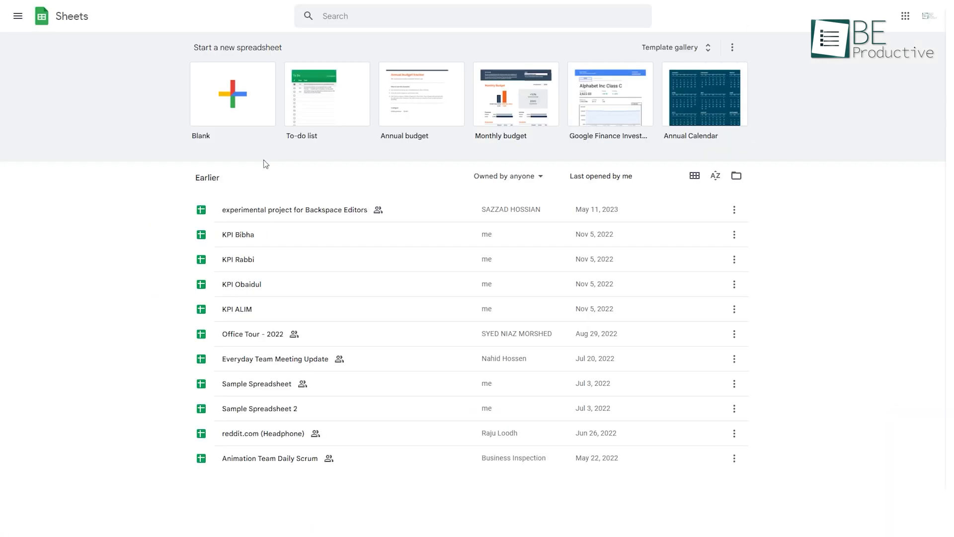
click(232, 95)
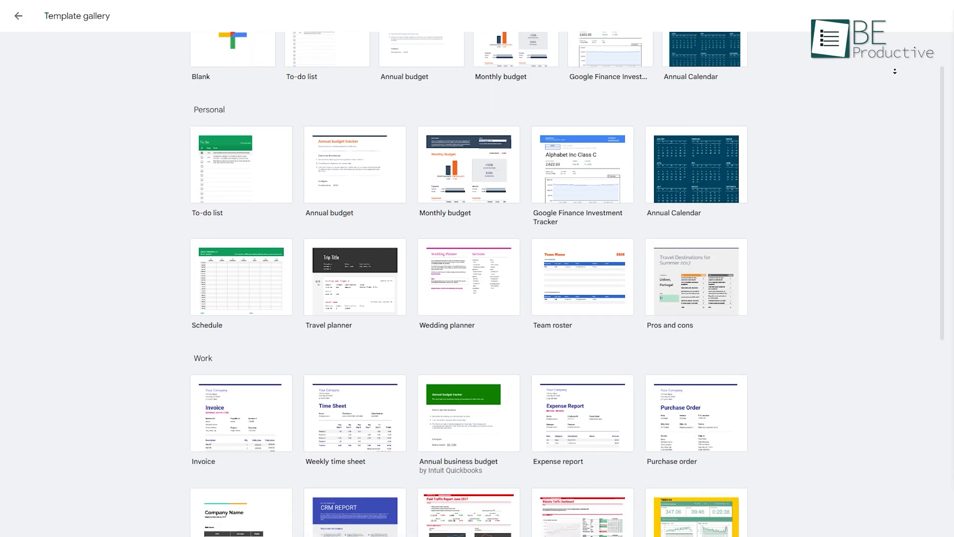
click(233, 47)
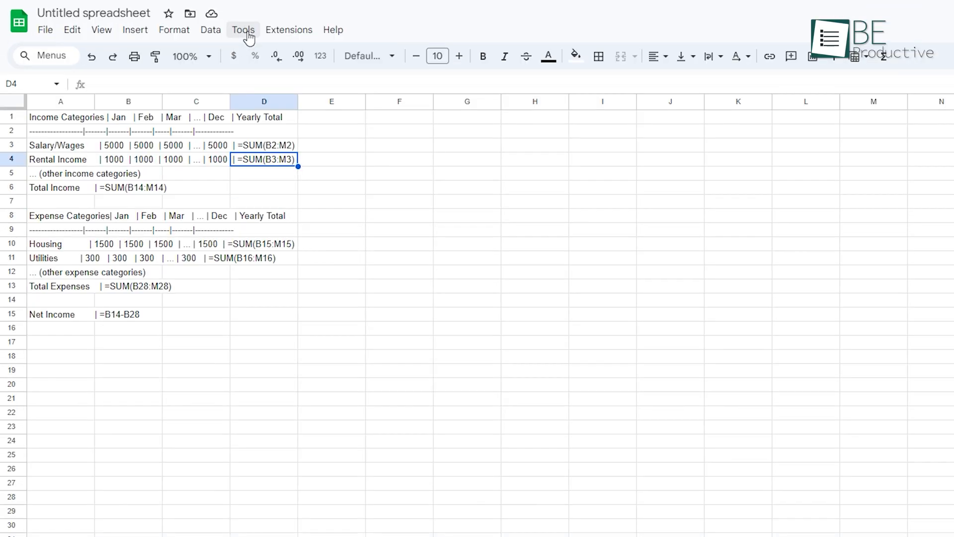
click(242, 30)
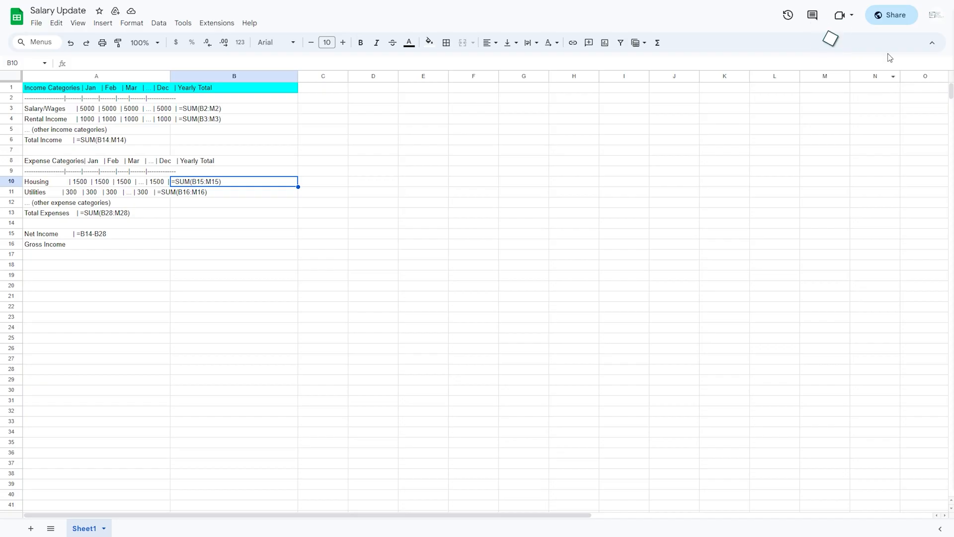
Set Salary Update's general access to Anyone with the link as Editor.
click(890, 14)
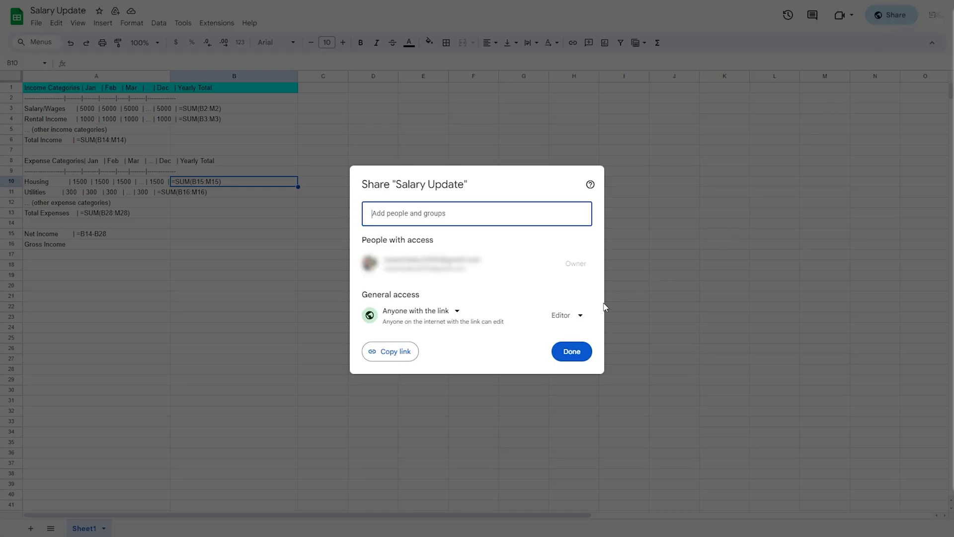
click(570, 352)
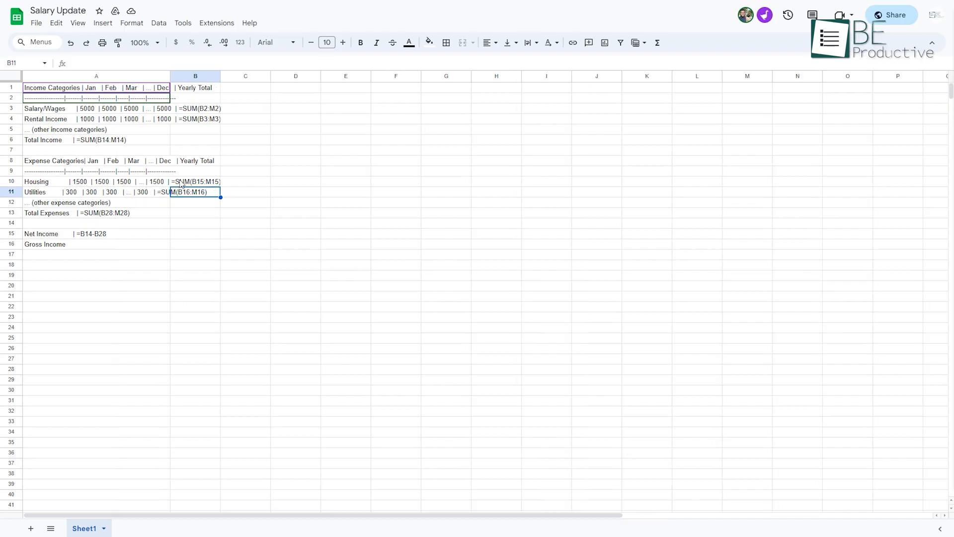
click(195, 181)
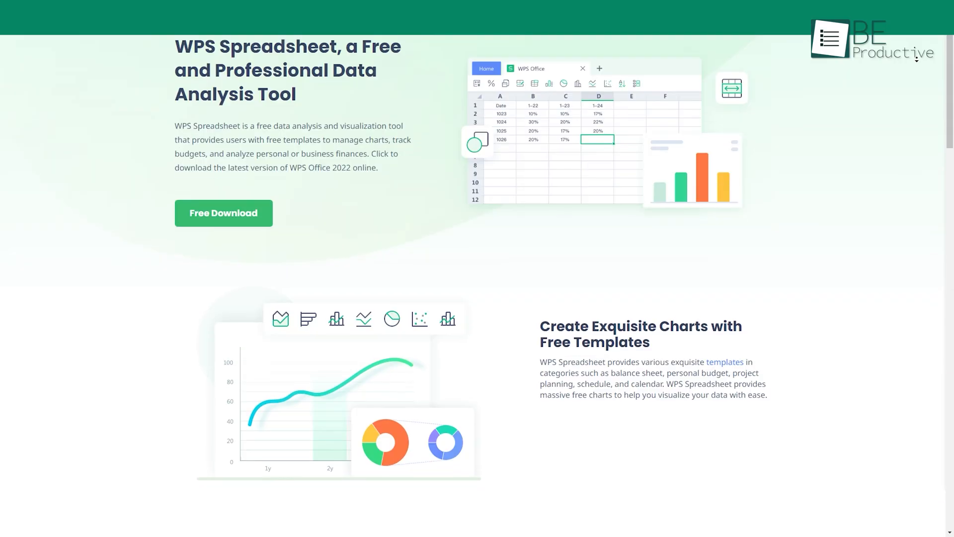
Open the Education attendance template as Education1, then view the WPS Download page.
scroll(down, 3)
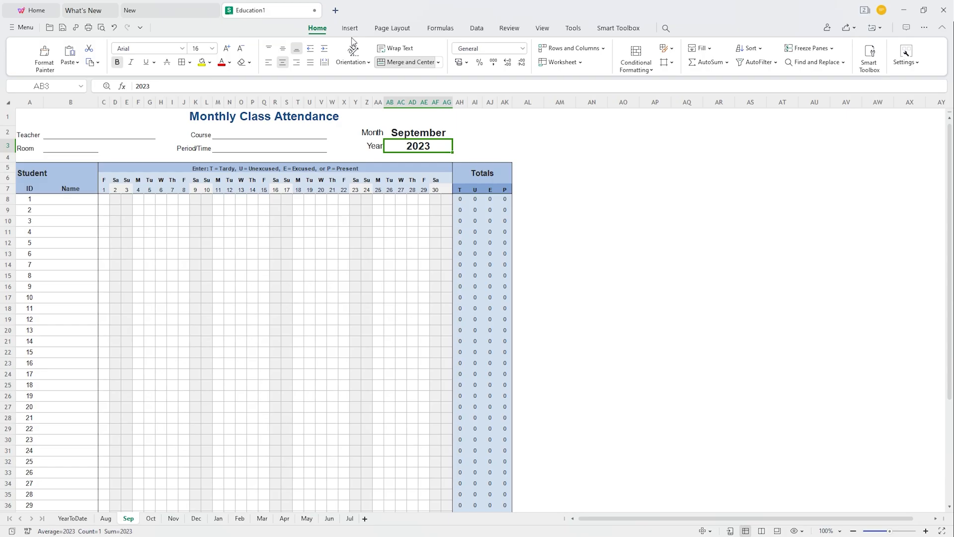
click(349, 27)
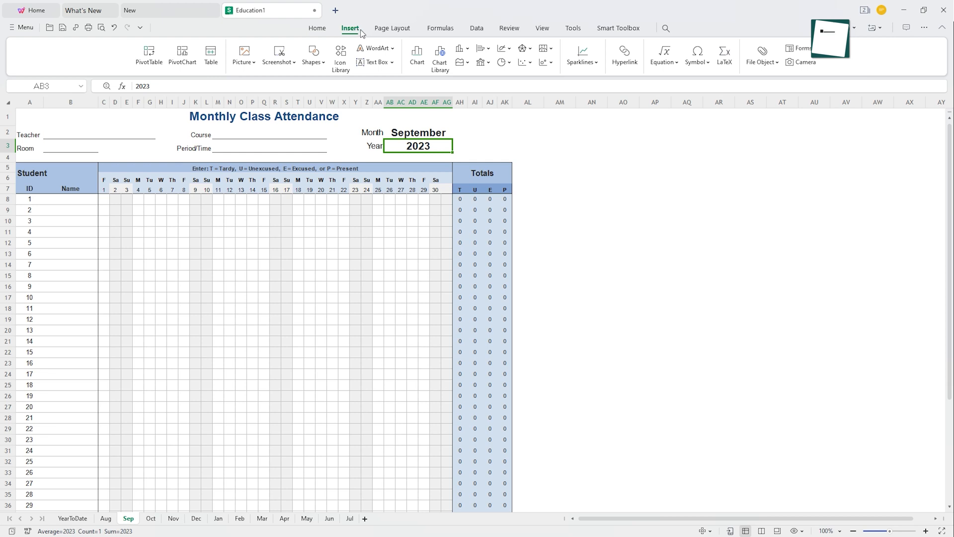
click(392, 28)
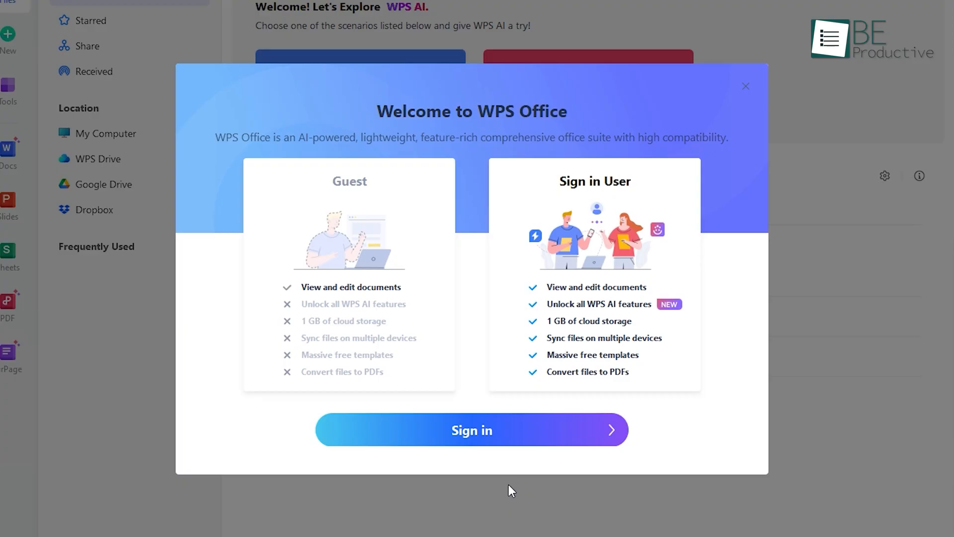
click(745, 86)
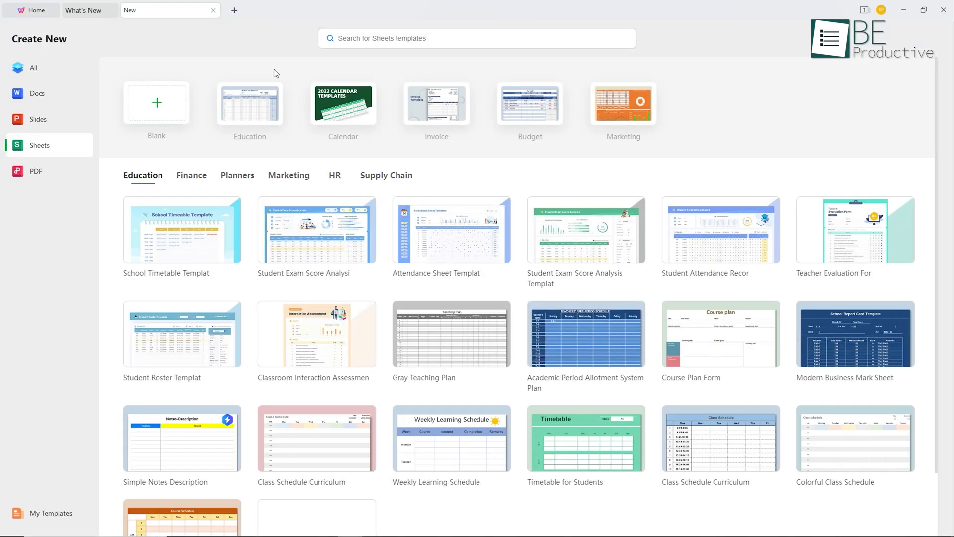
scroll(down, 3)
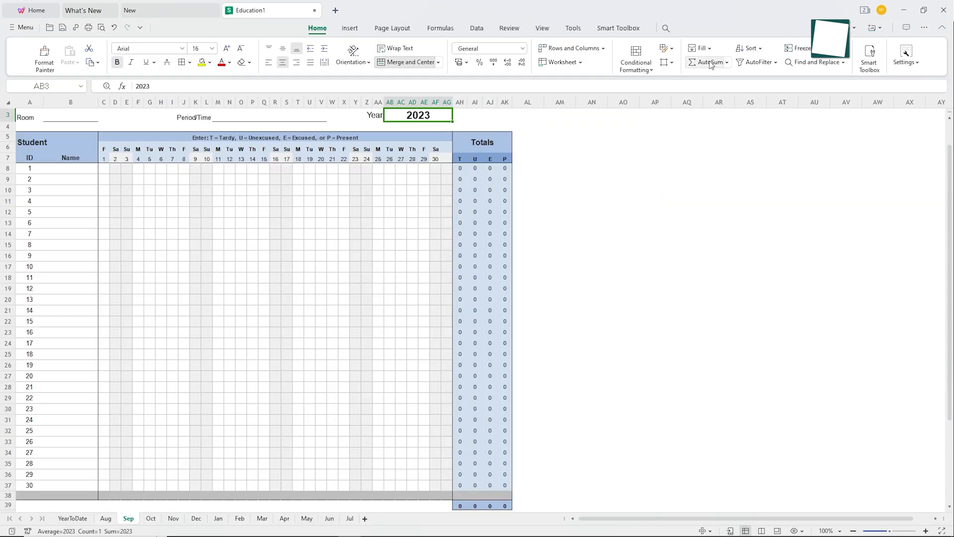
click(349, 28)
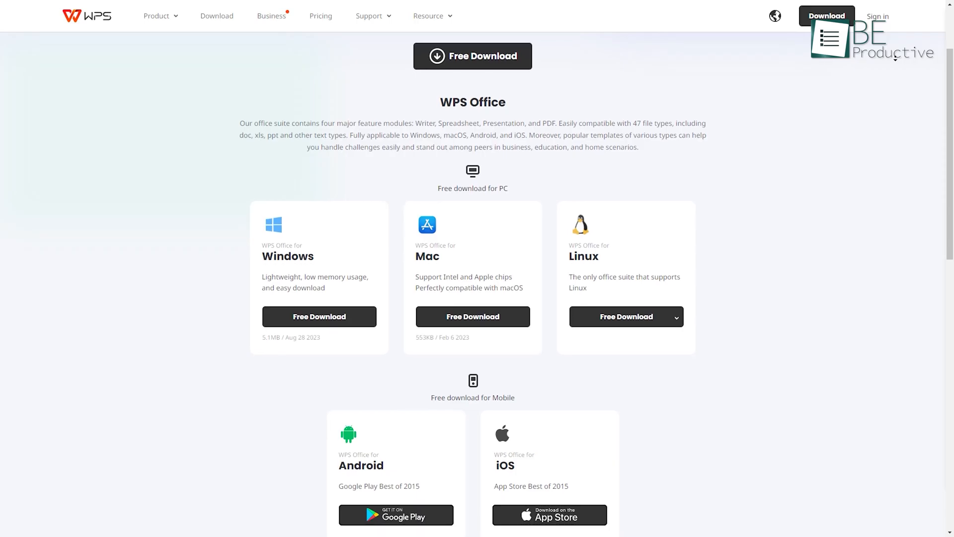
scroll(down, 3)
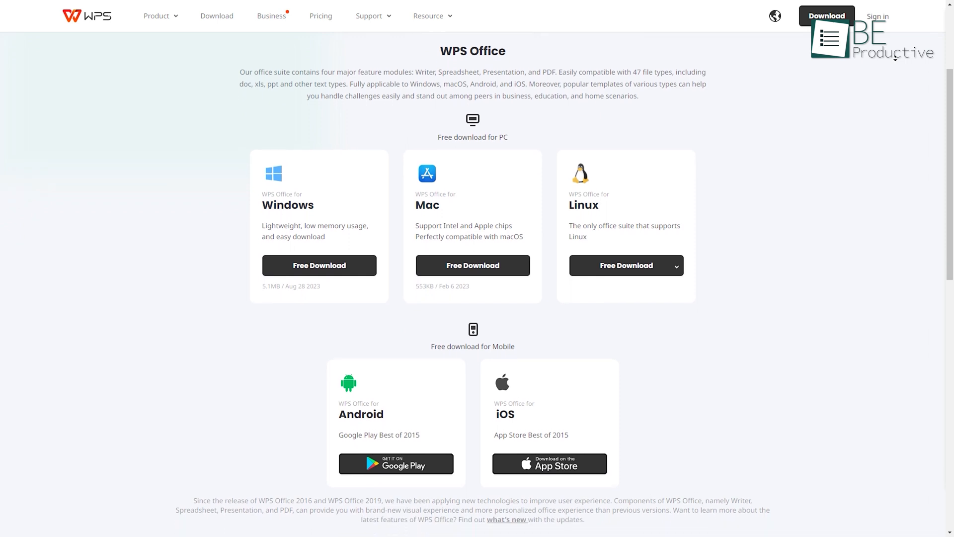
scroll(down, 3)
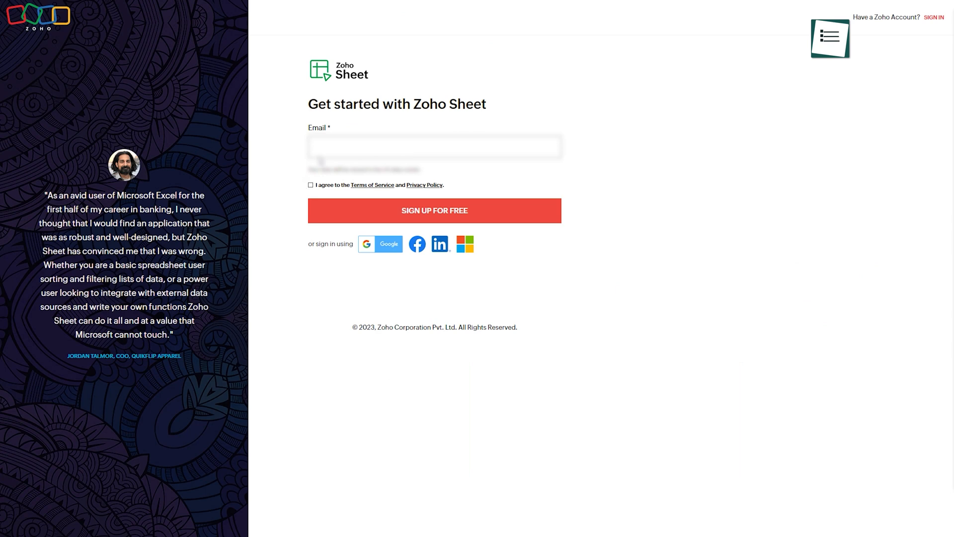
Begin Zoho Sheet sign-up, browse the Insert menu, and paste the budget into column A.
click(435, 146)
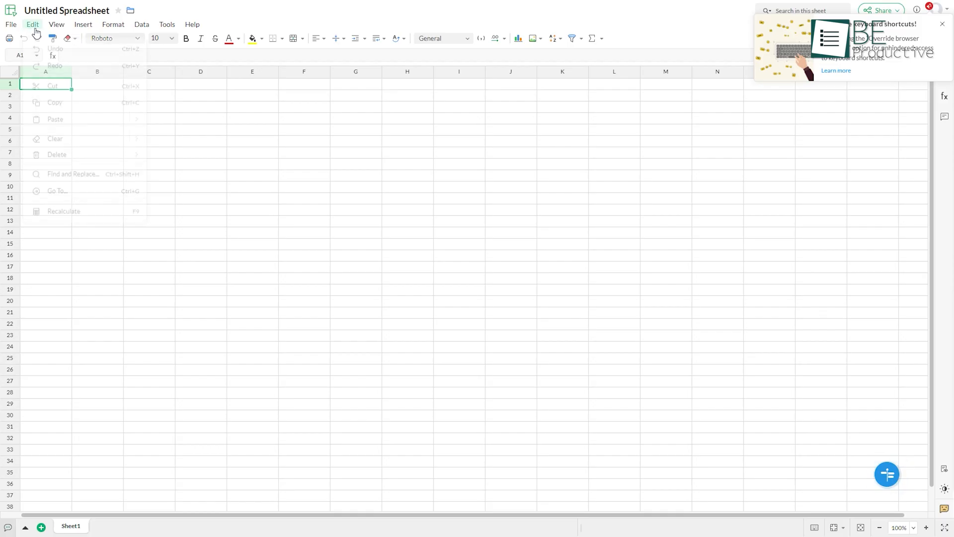
click(83, 24)
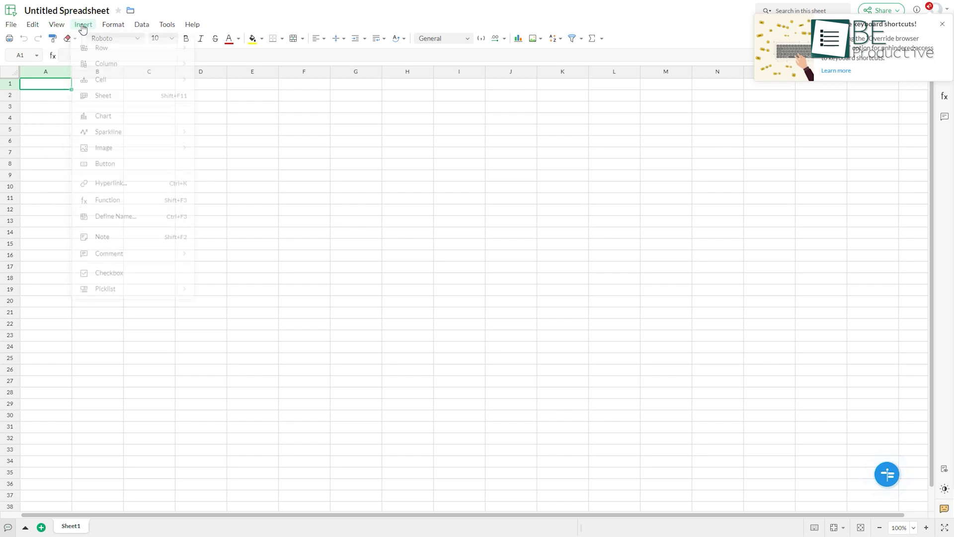
mouse_move(103, 112)
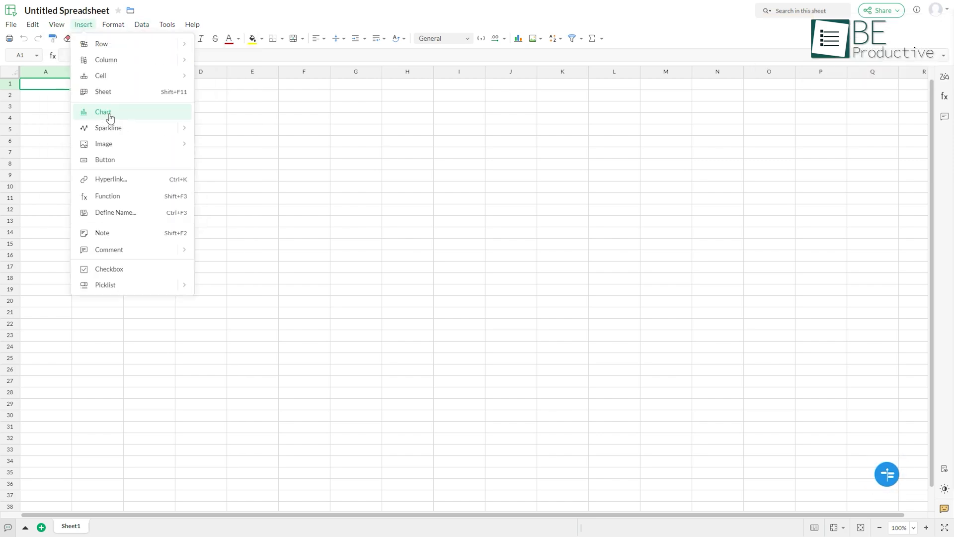
click(103, 112)
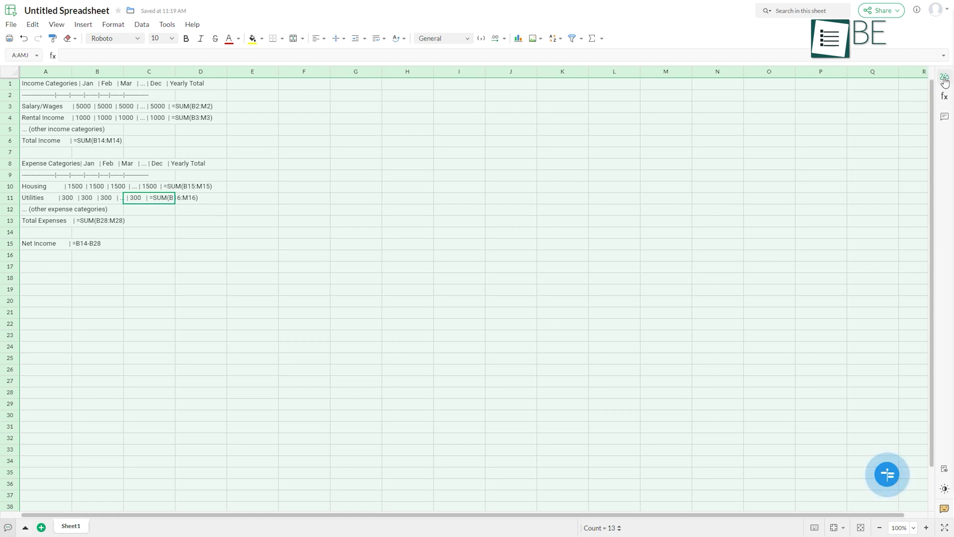
Open Zia to view data-cleaning suggestions (two missing values, one duplicate) and formatting tips.
click(944, 80)
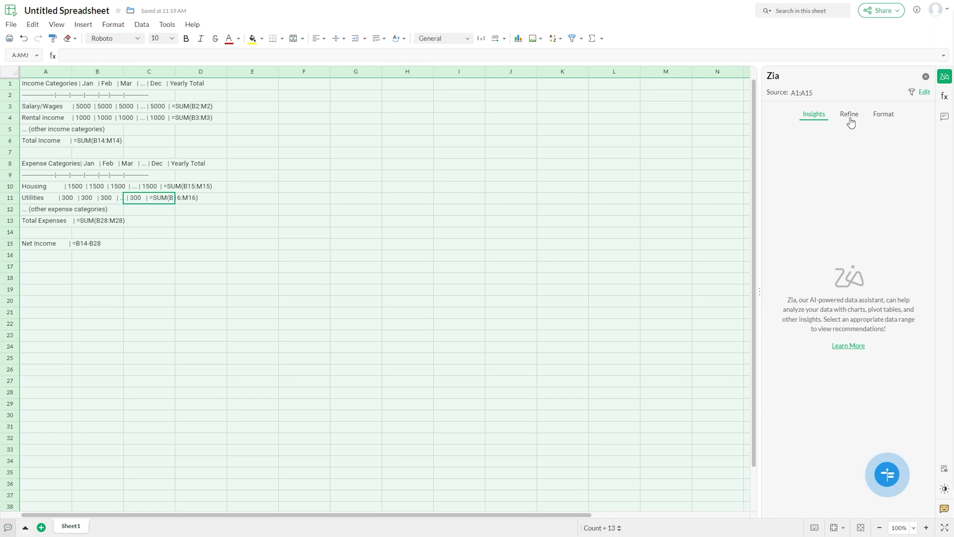
click(848, 114)
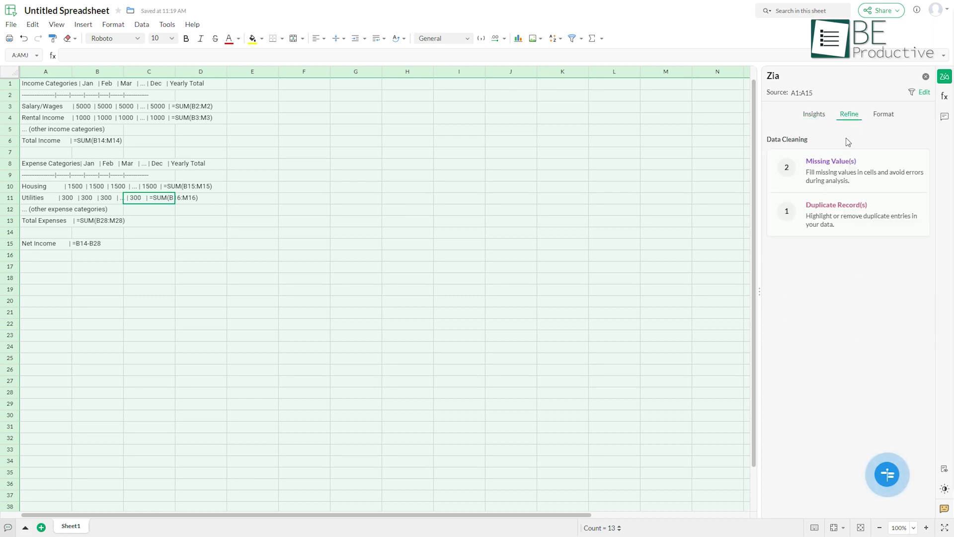
mouse_move(883, 114)
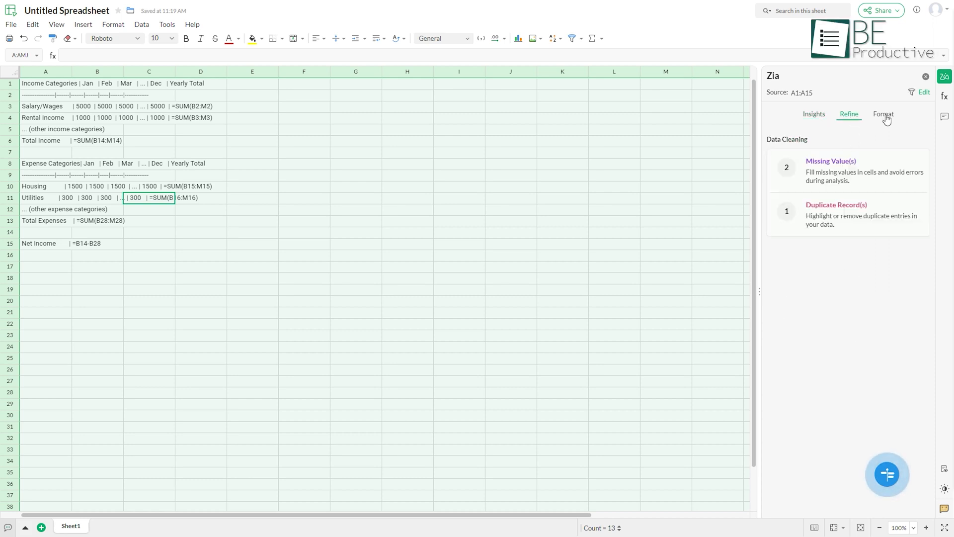
click(141, 24)
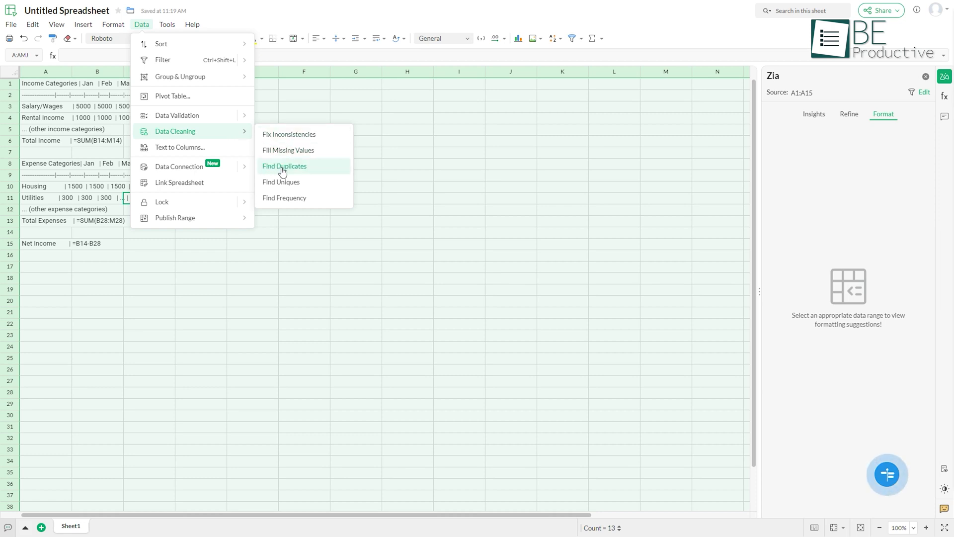
mouse_move(290, 135)
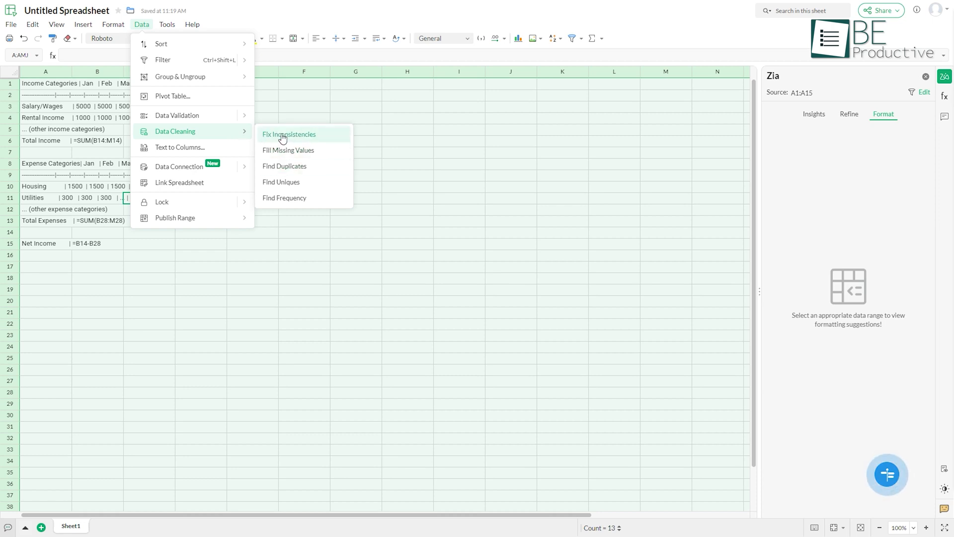
mouse_move(288, 150)
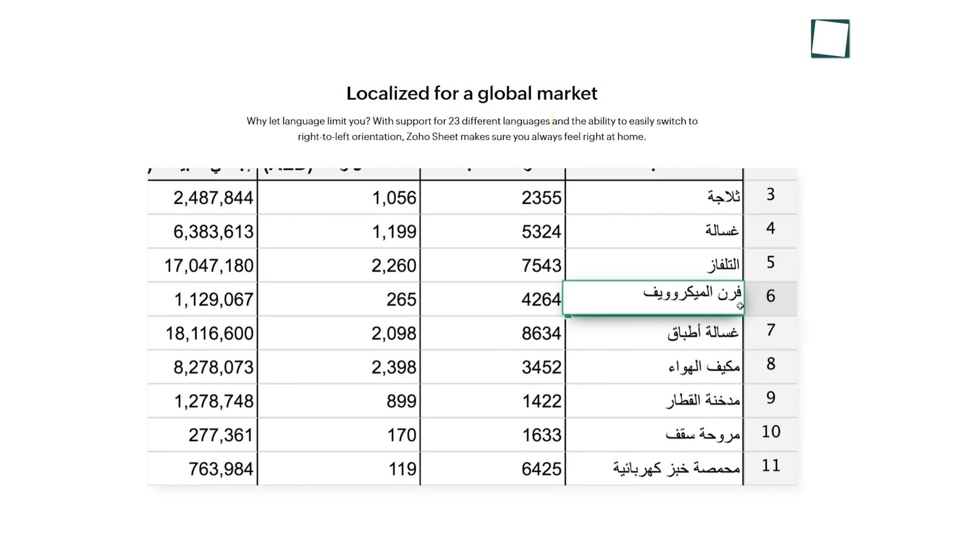
View the File > Download as export formats for the budget sheet.
click(477, 11)
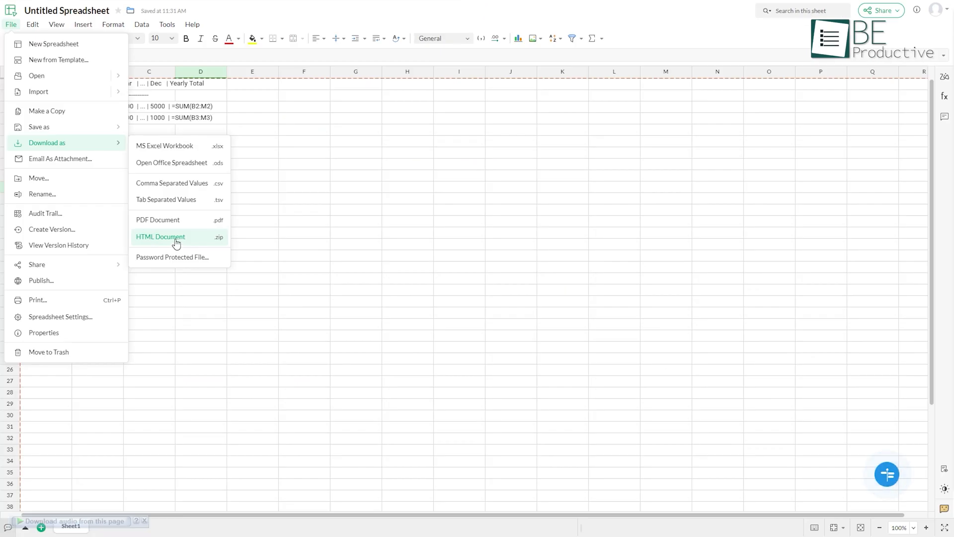
mouse_move(165, 219)
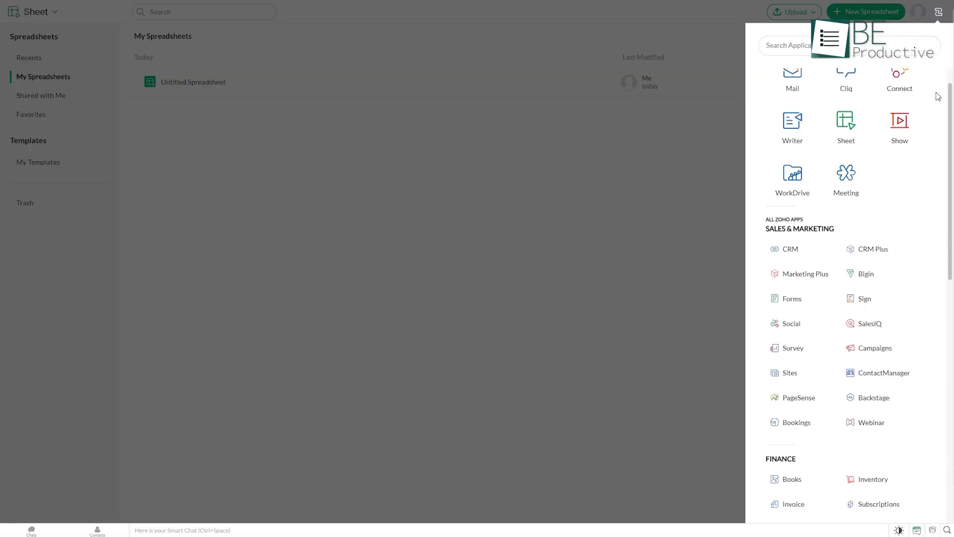
scroll(down, 3)
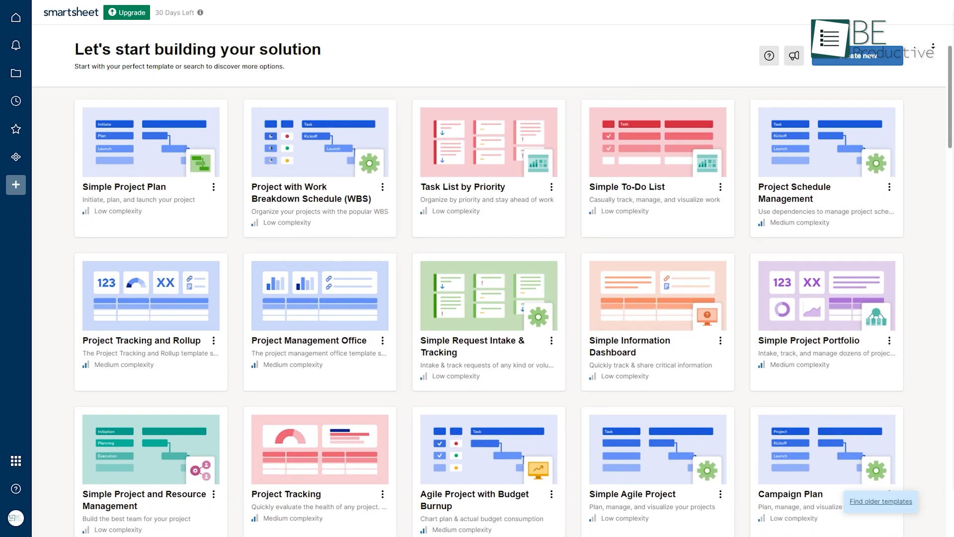
Explore the functions menu, Attachments panel, Calendar View and workflow automation options.
scroll(down, 3)
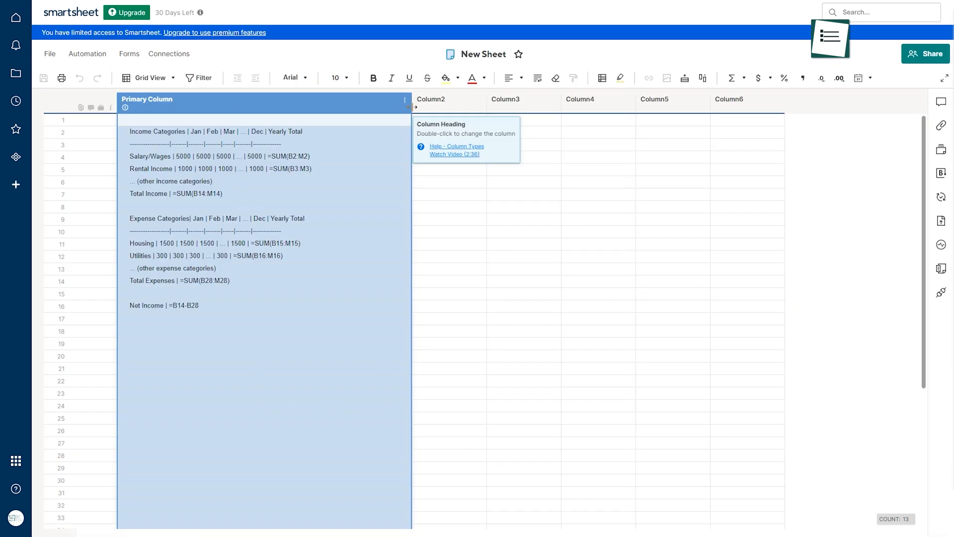
click(732, 78)
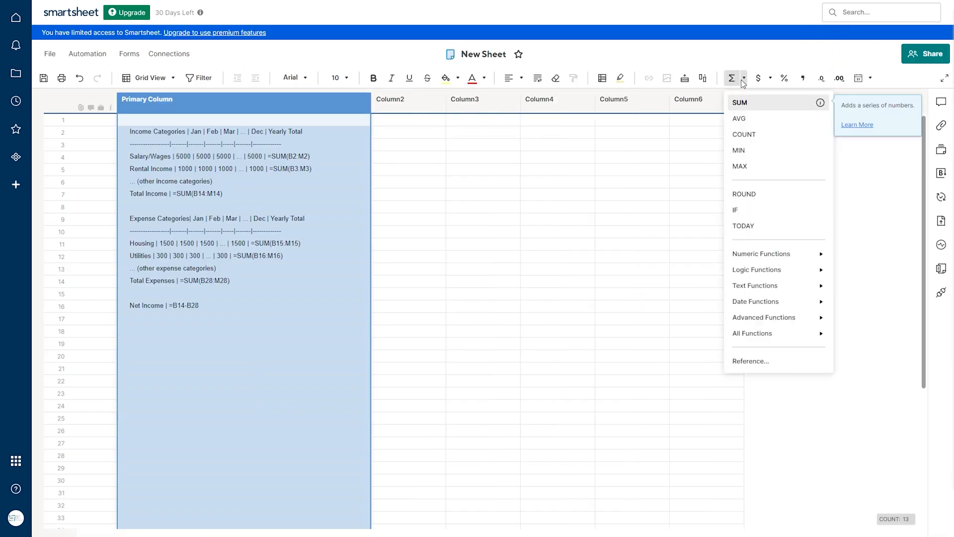
click(941, 125)
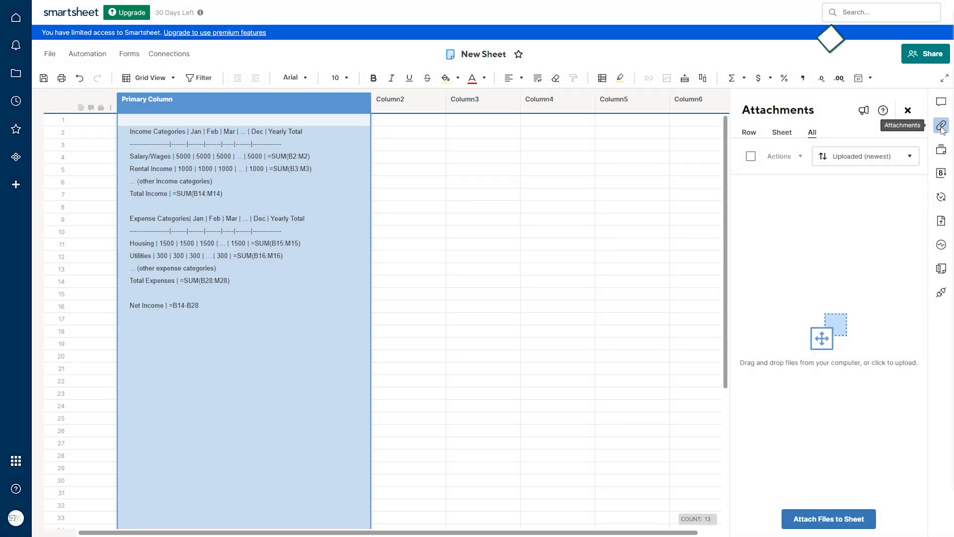
click(149, 78)
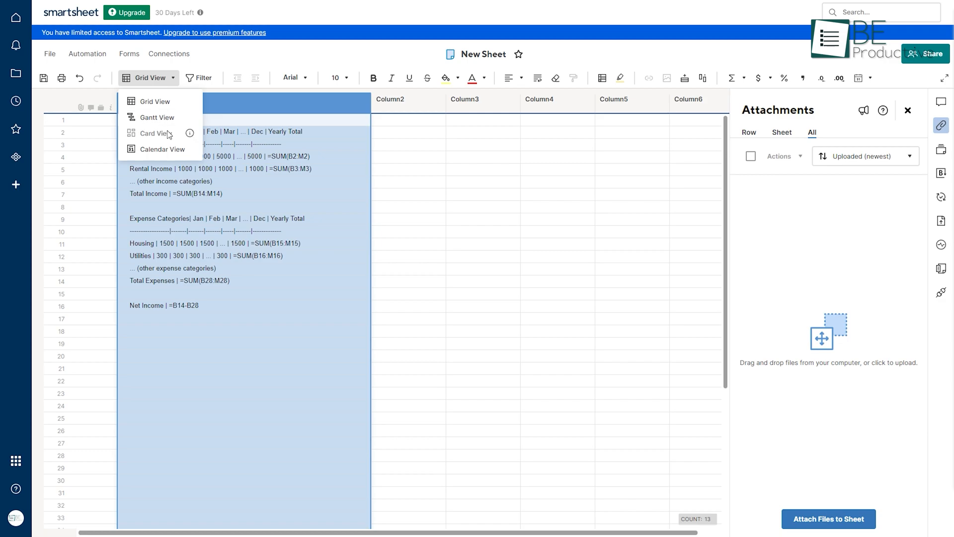
click(163, 149)
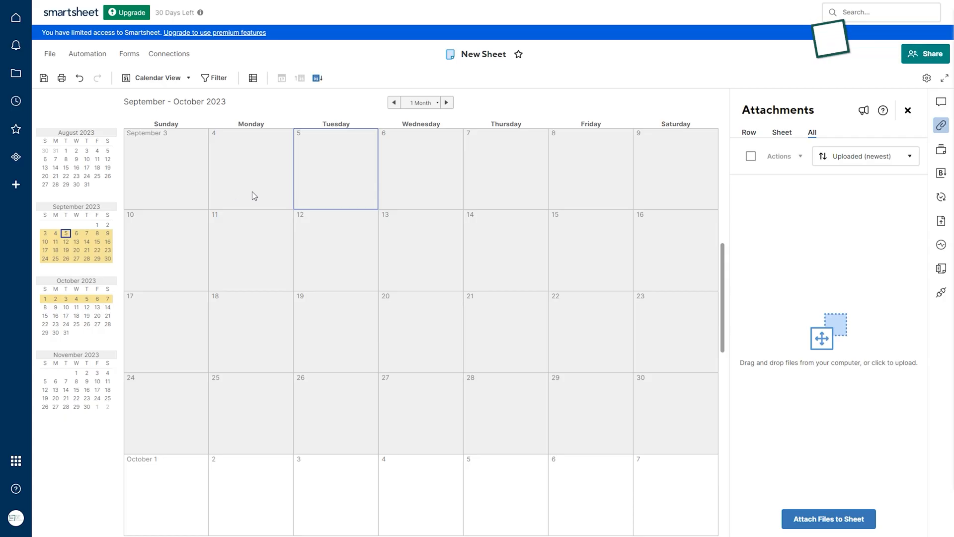
click(87, 54)
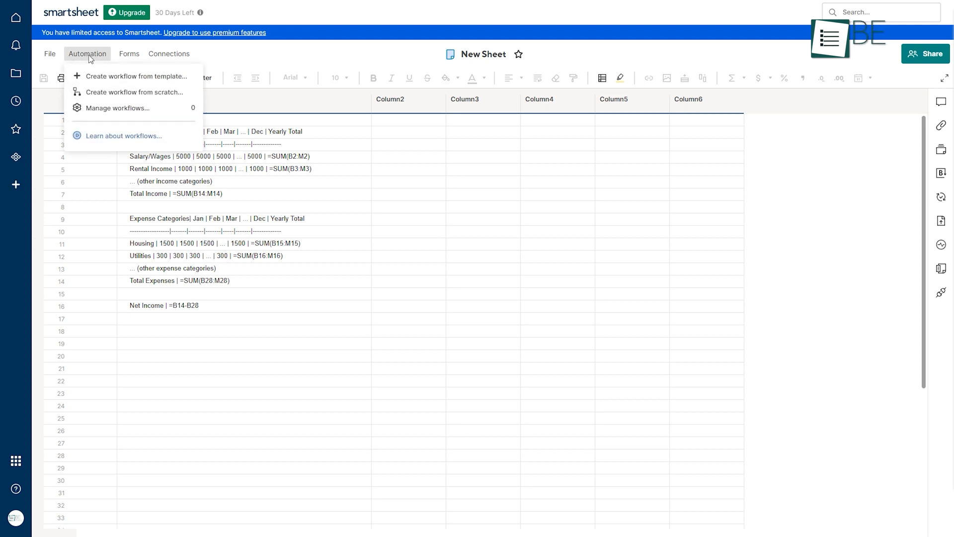
mouse_move(117, 107)
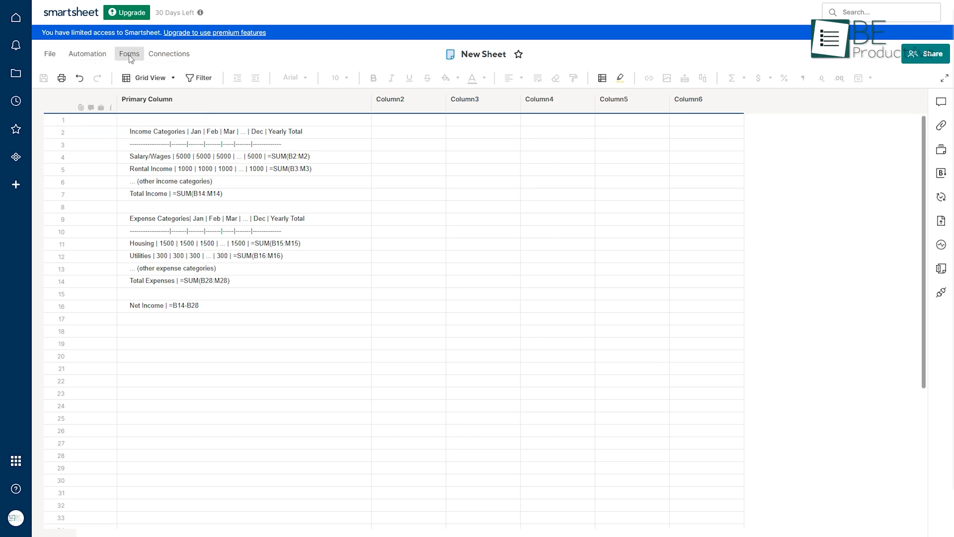
click(940, 102)
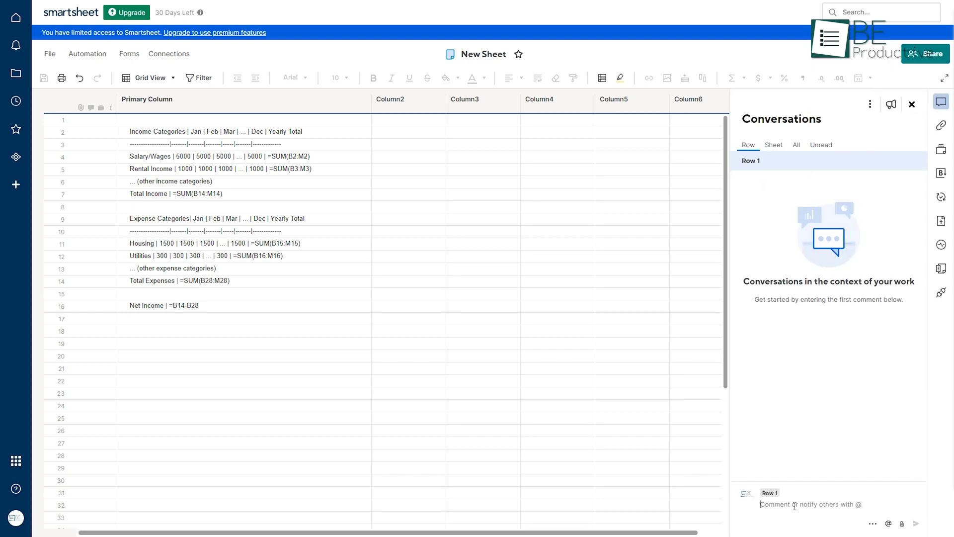
click(911, 104)
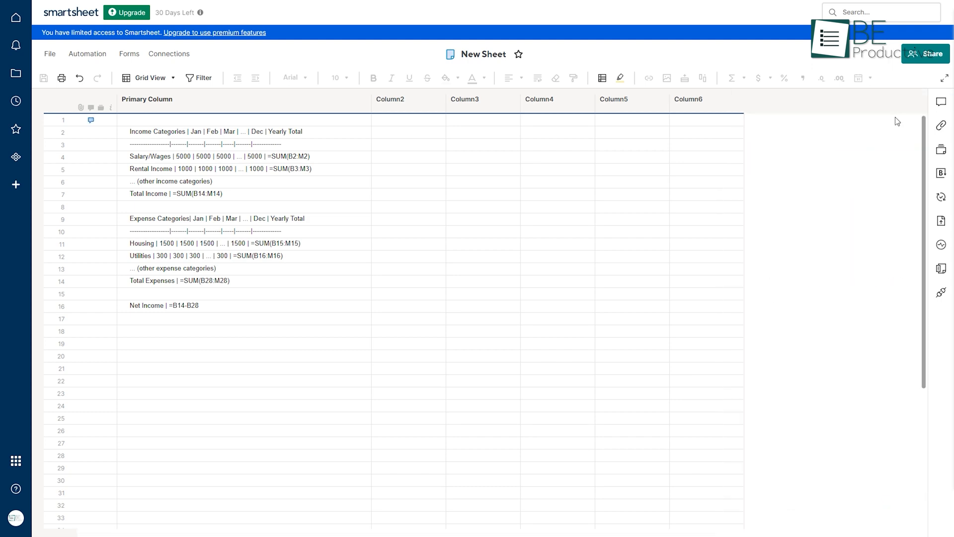
click(925, 54)
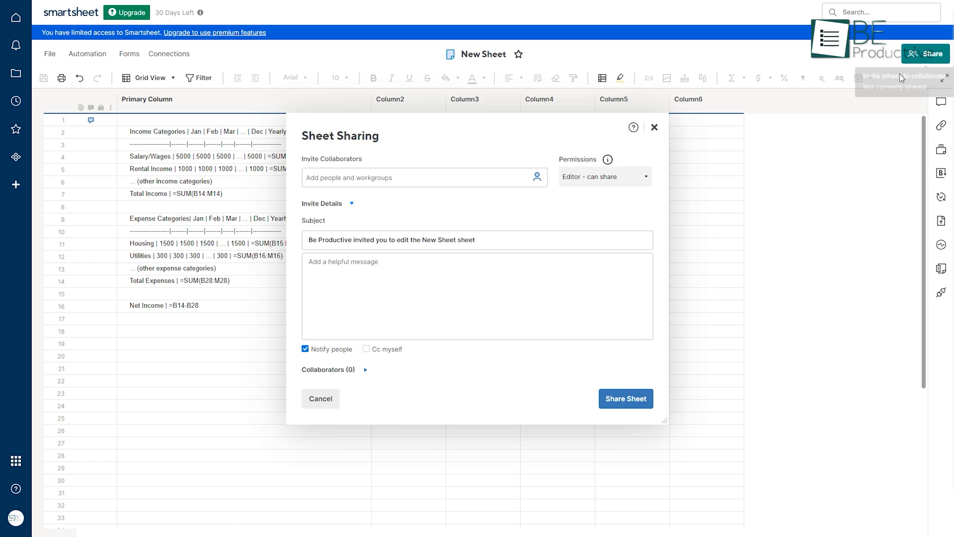
click(604, 177)
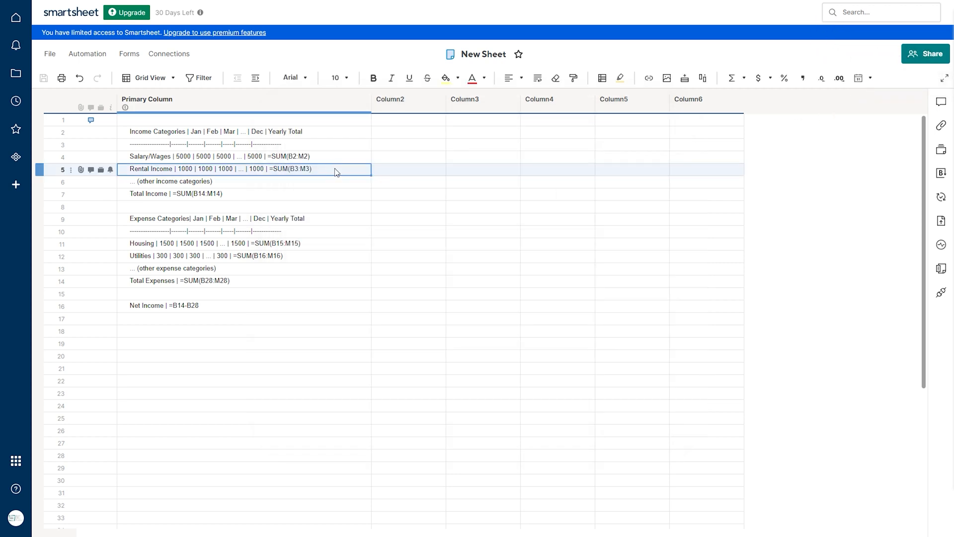
click(409, 243)
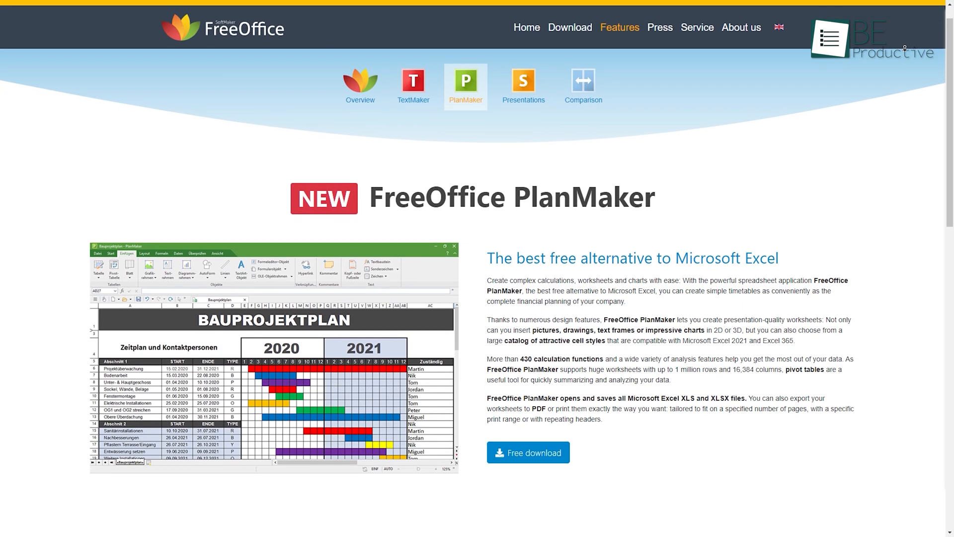
Check the annual expenses total formula, then download and run the FreeOffice installer.
scroll(down, 3)
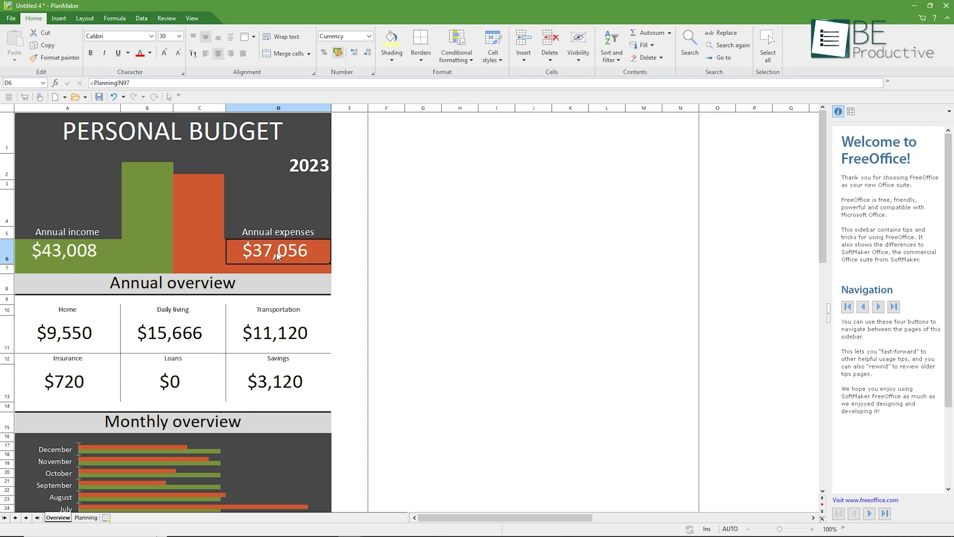
click(67, 250)
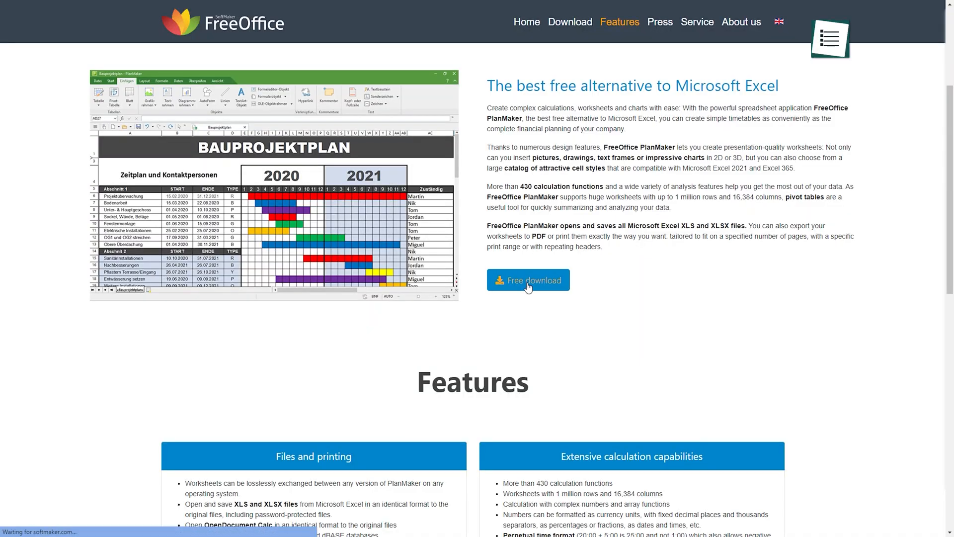
click(528, 280)
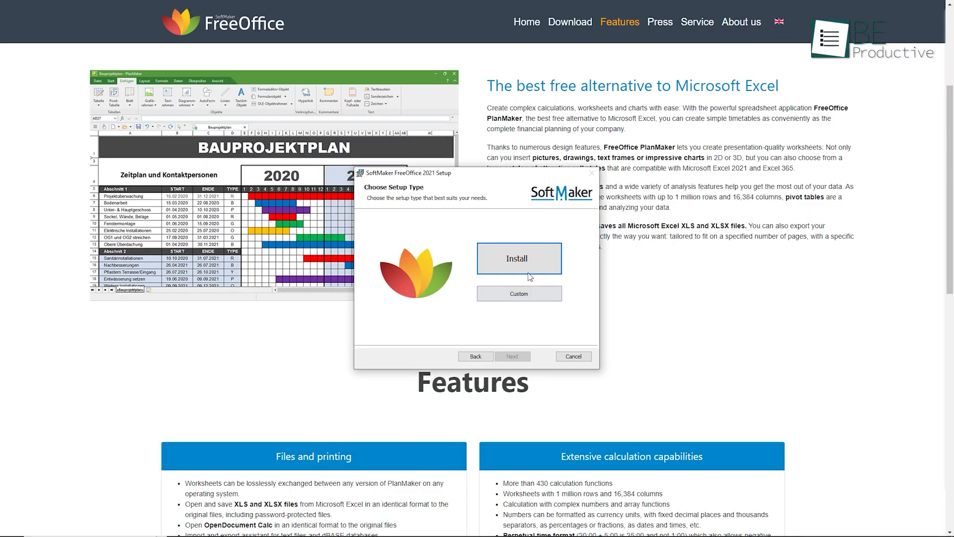
click(519, 258)
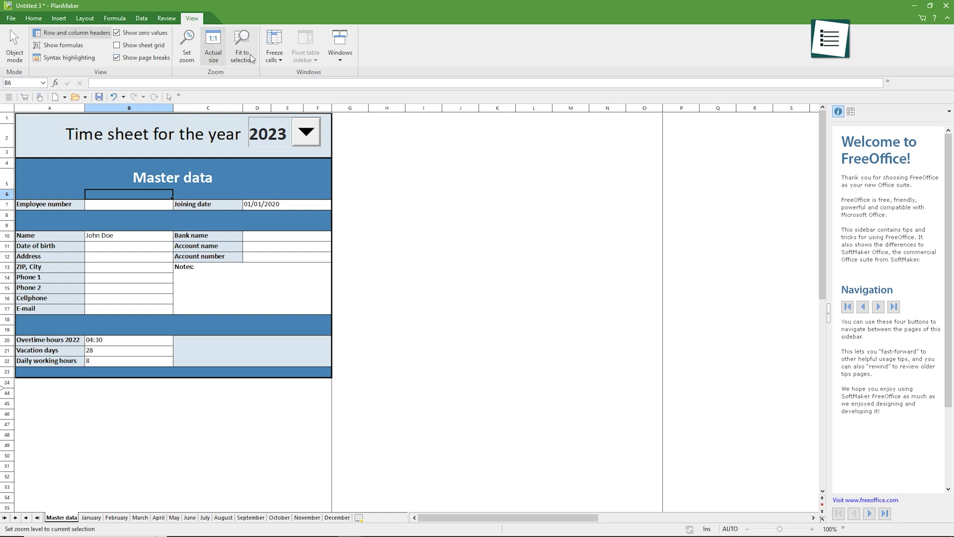
Browse the Formula tab's recently used functions, then bring up the File commands.
click(114, 18)
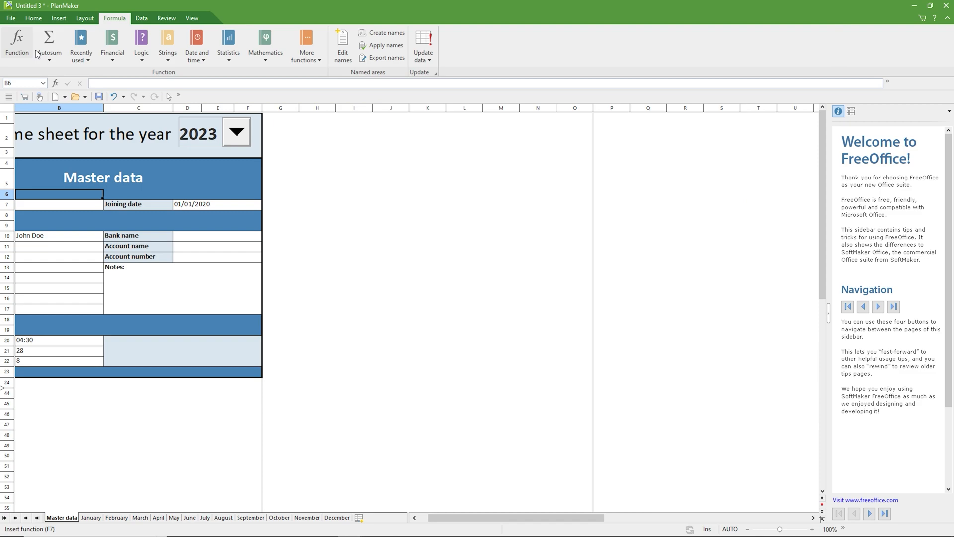
click(48, 41)
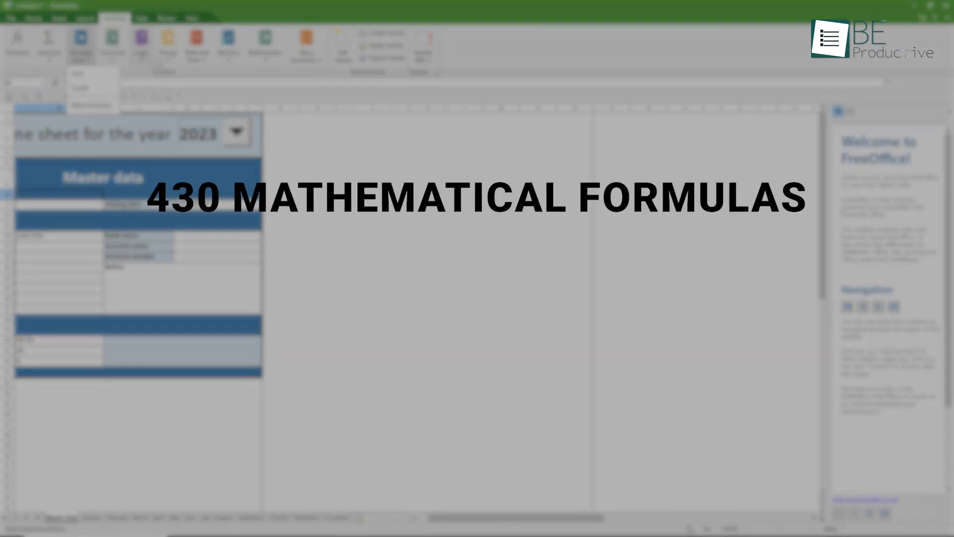
click(304, 41)
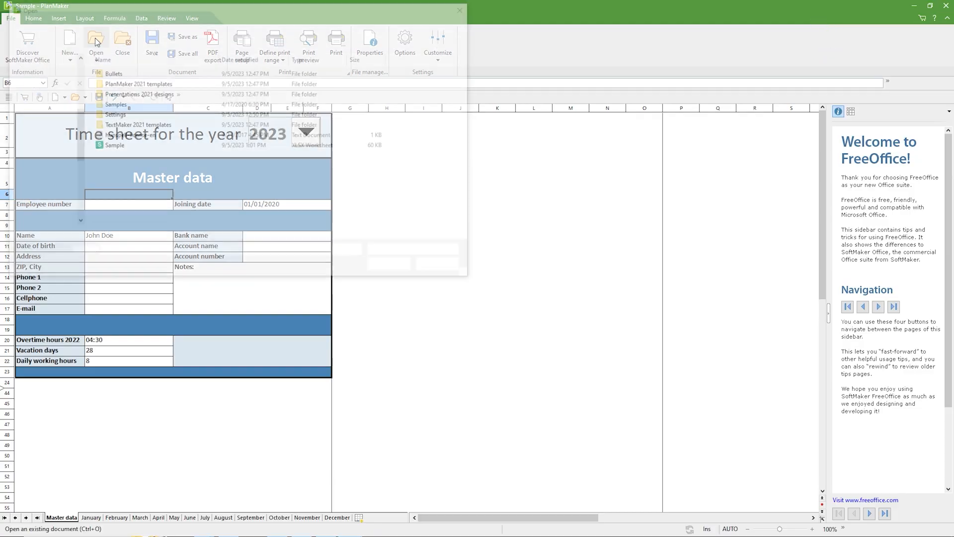
Open the Sample time sheet workbook and bring up its Print dialog.
click(95, 42)
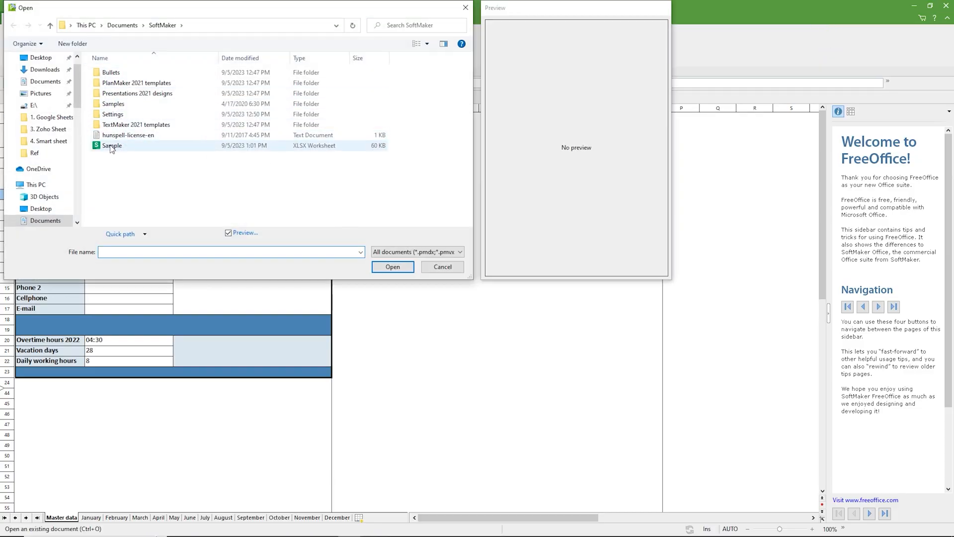
click(392, 267)
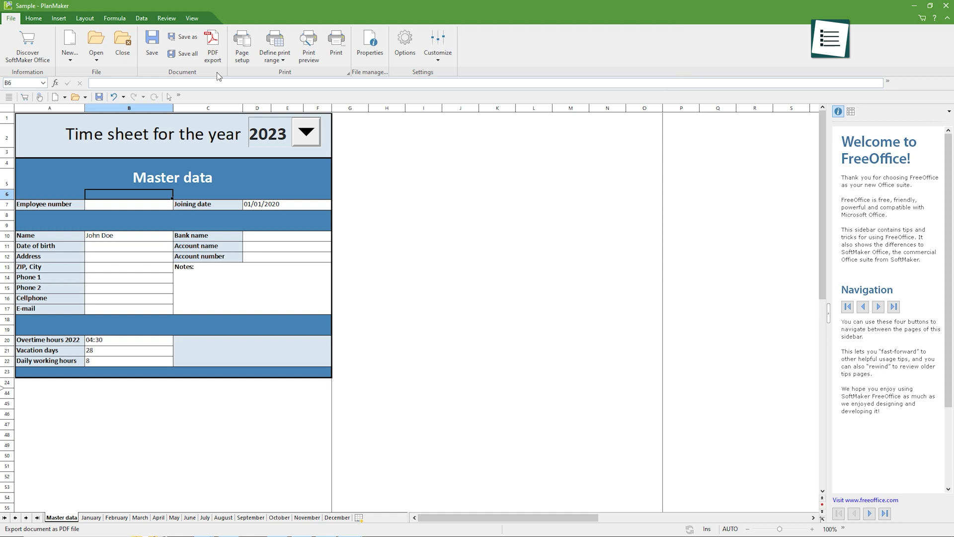
click(212, 43)
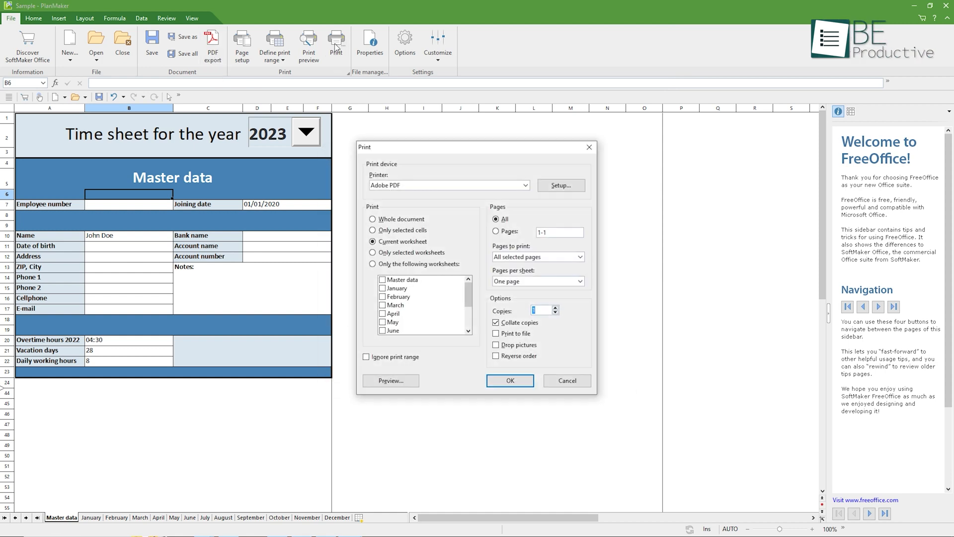
click(371, 219)
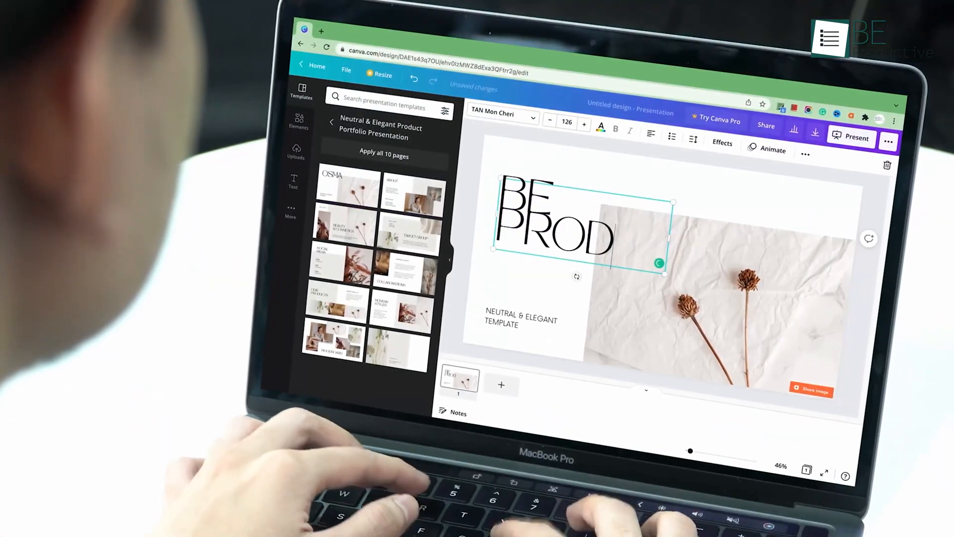
text(UC)
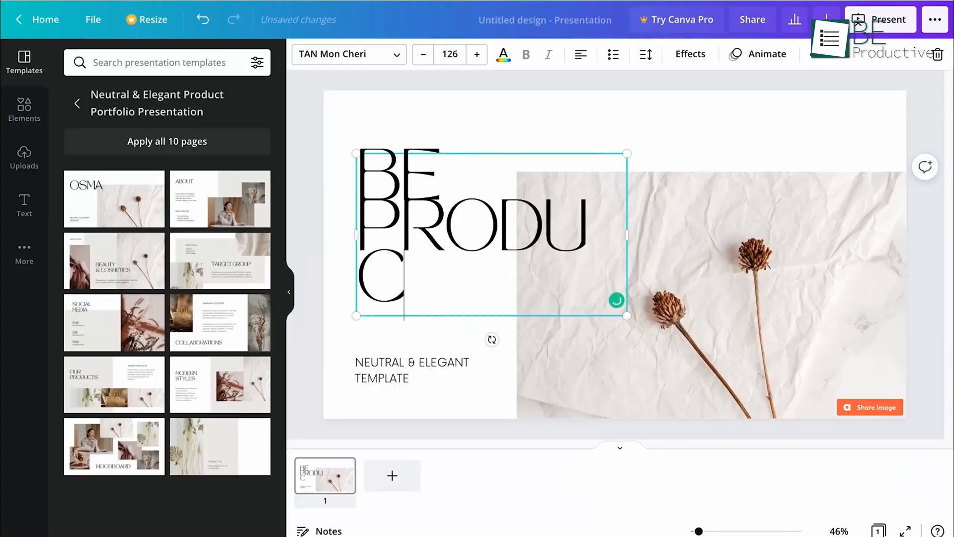
text(TIB)
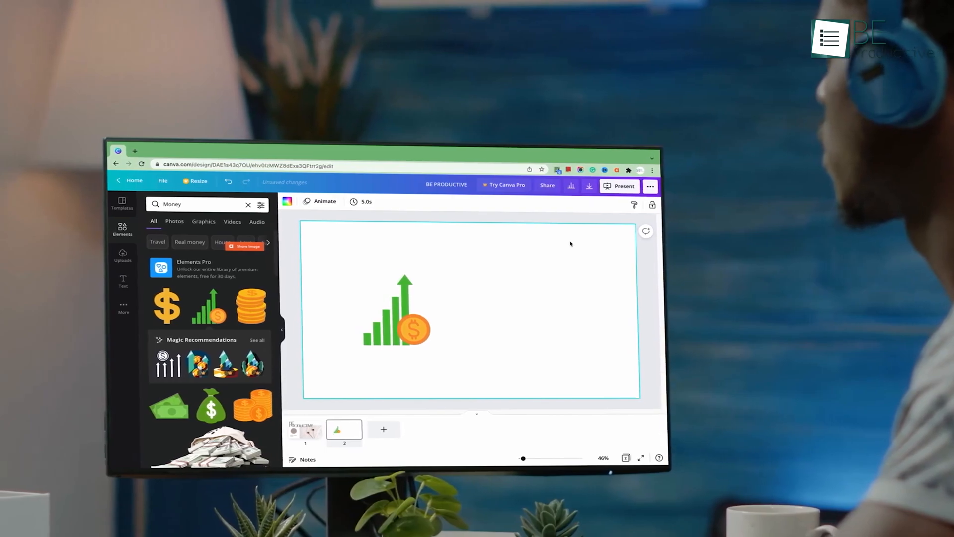
click(122, 204)
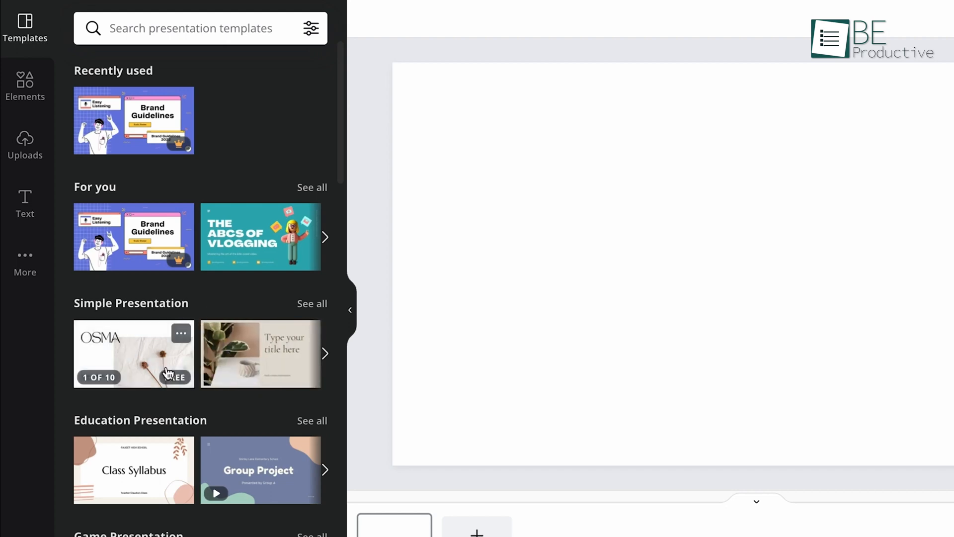
click(133, 353)
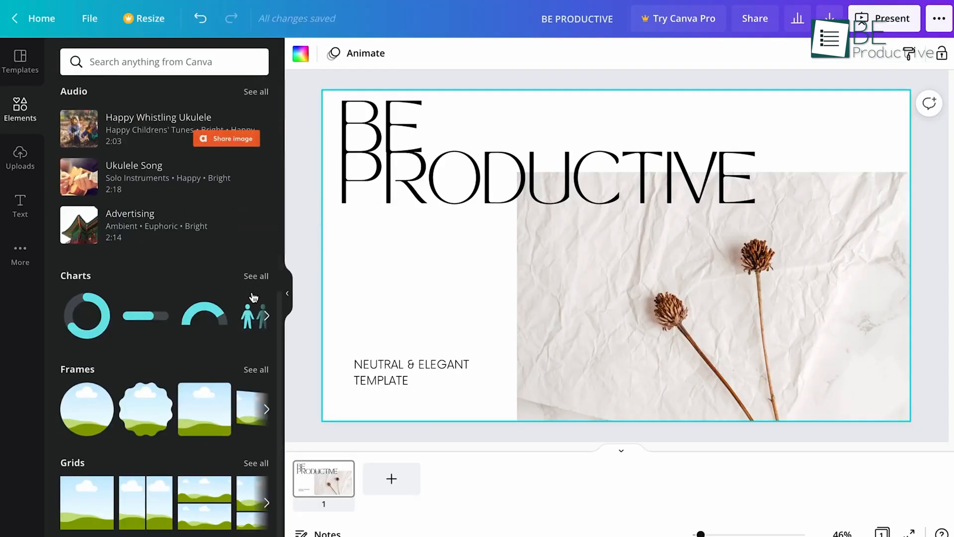
scroll(up, 3)
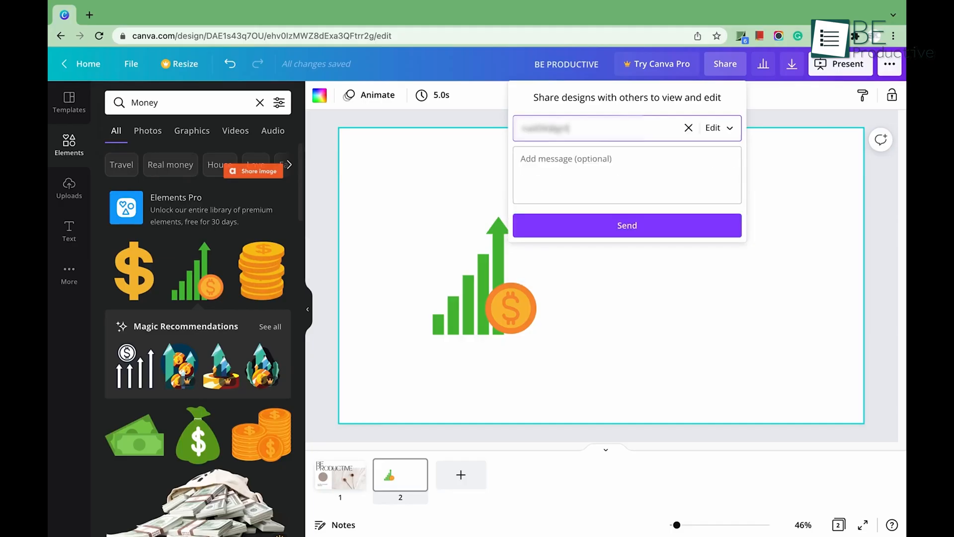
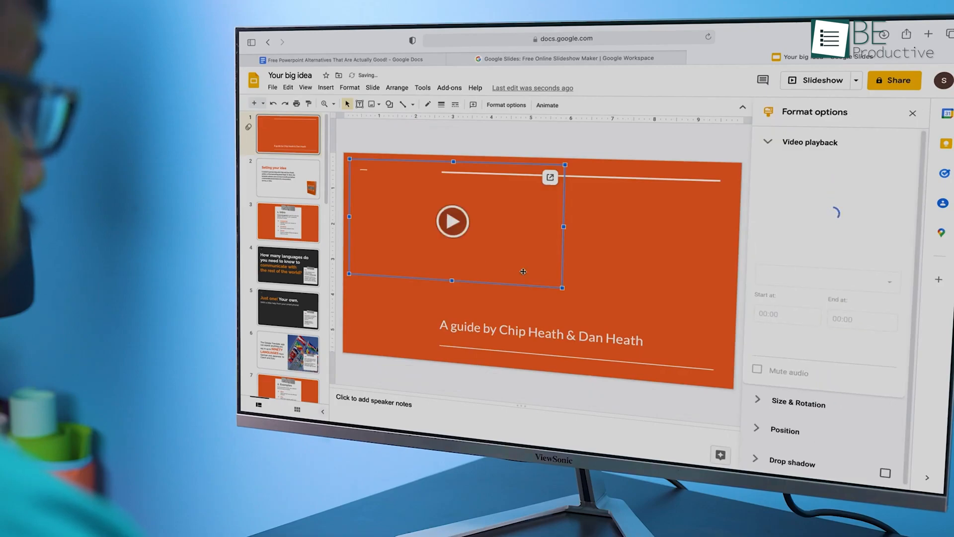
Insert a video on slide 1 and scroll through the theme and template gallery.
click(142, 31)
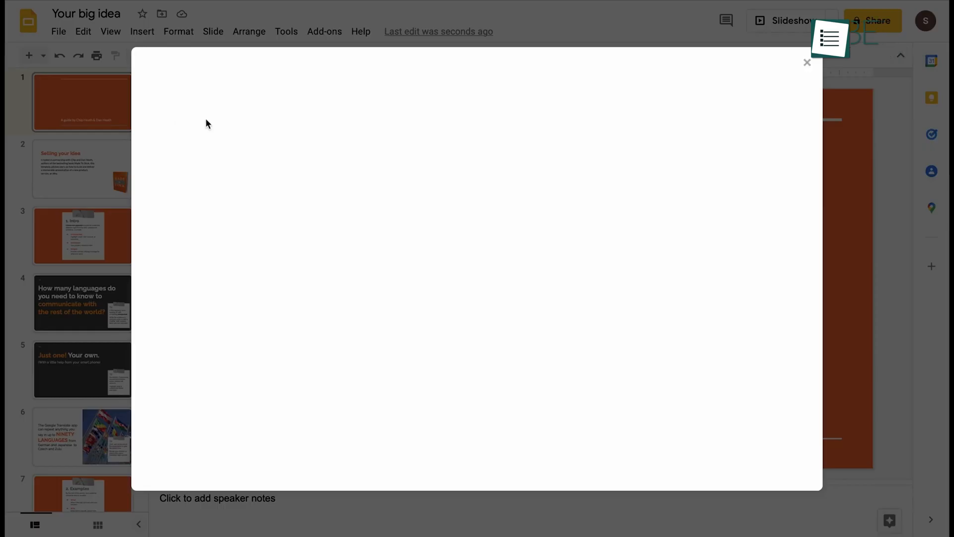
click(807, 62)
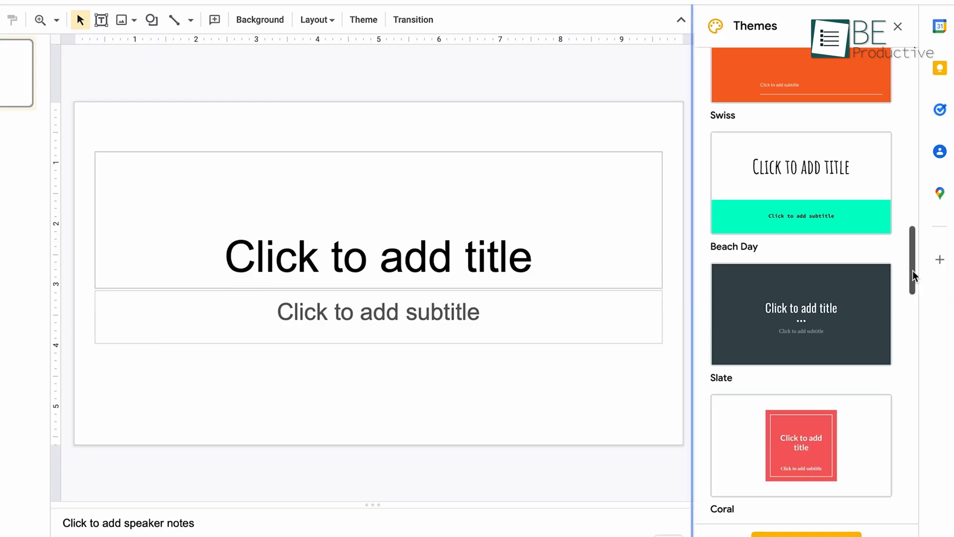
scroll(down, 3)
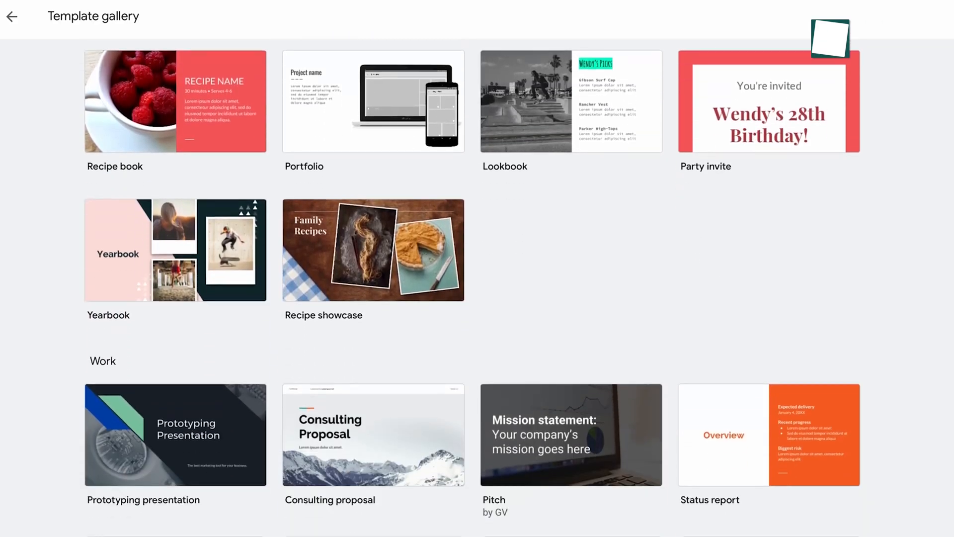
scroll(down, 3)
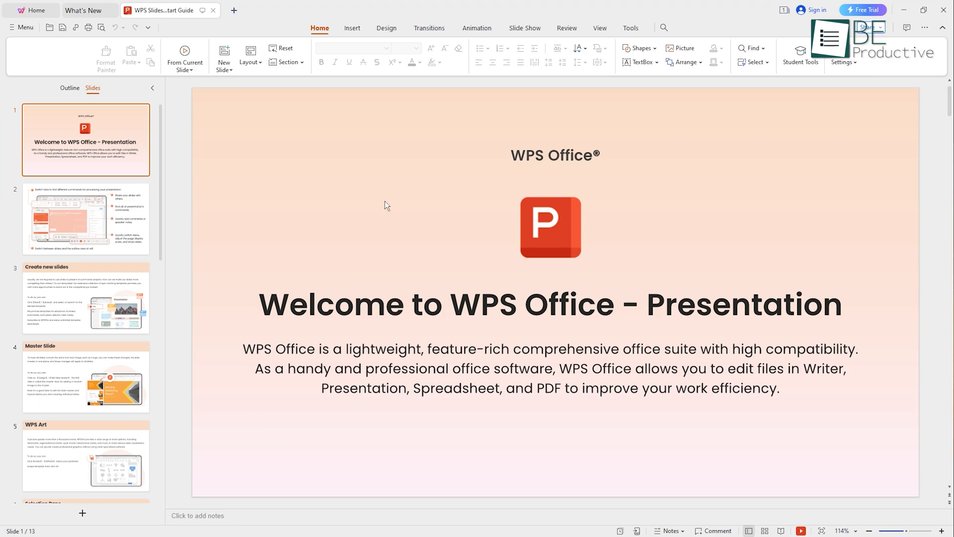
Type the BE PRODUCTIVE title text, then exit the slide show back to editing.
click(85, 218)
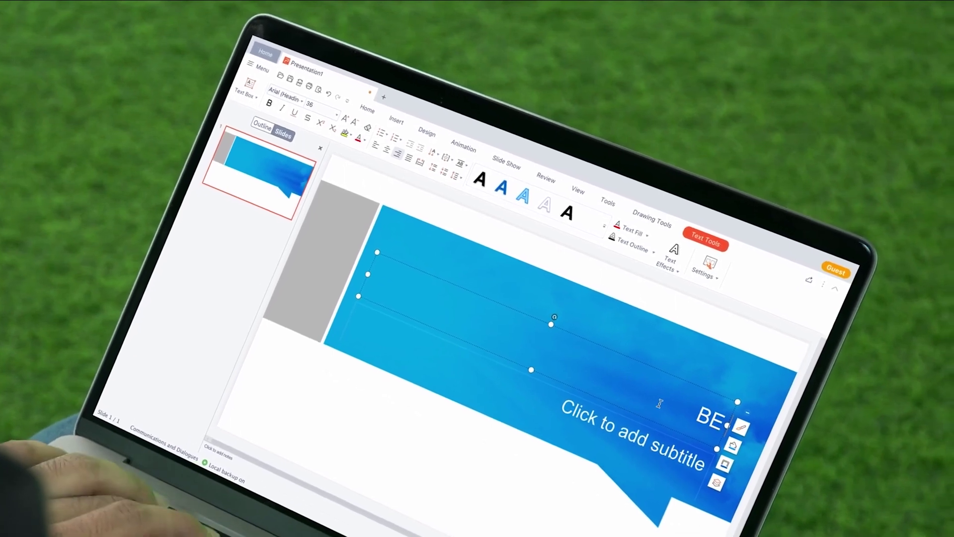
text(PRODUCTIVE)
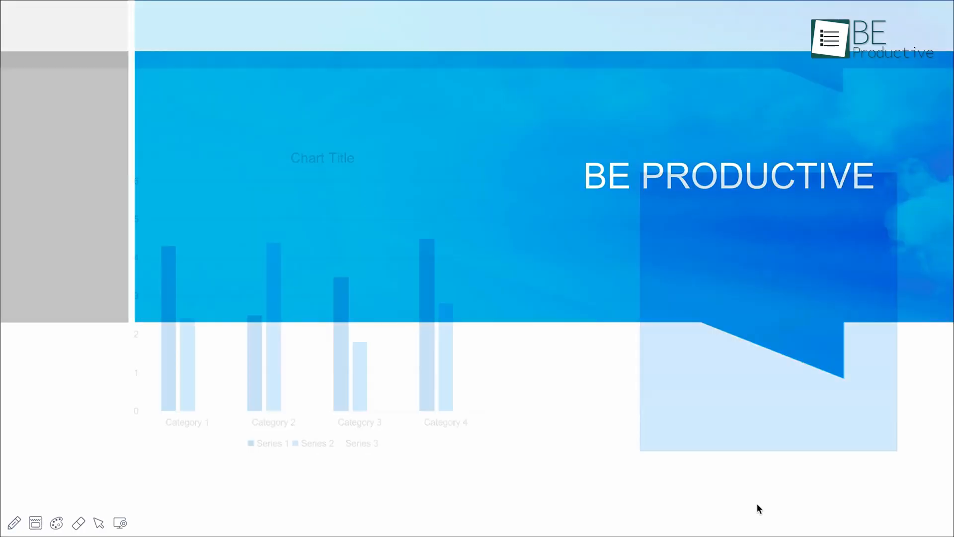
key(Escape)
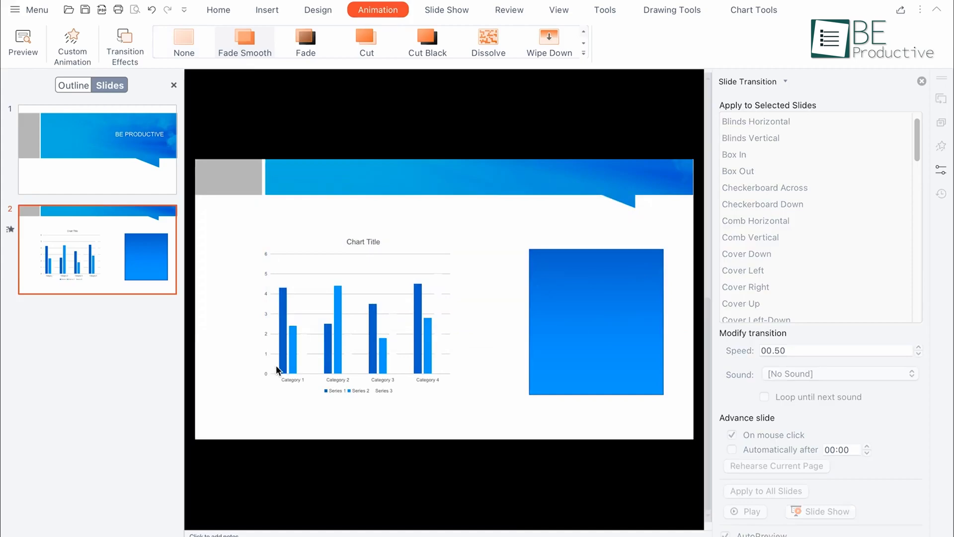